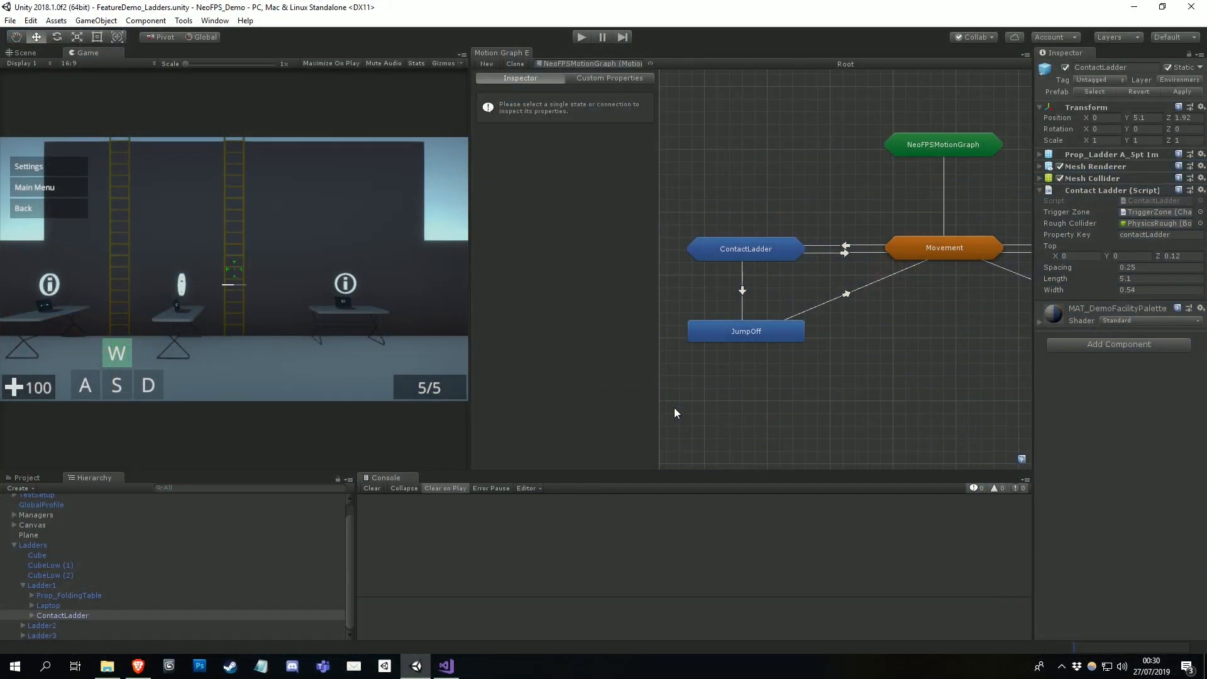
mouse_move(132, 283)
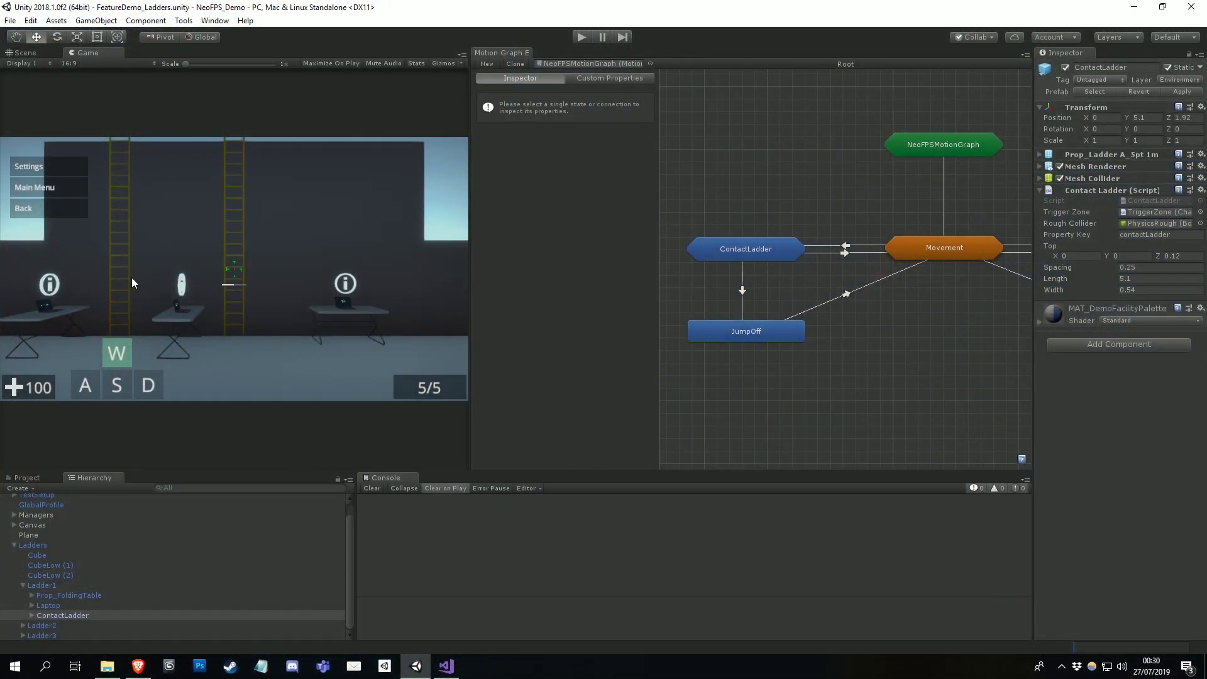
mouse_move(171, 356)
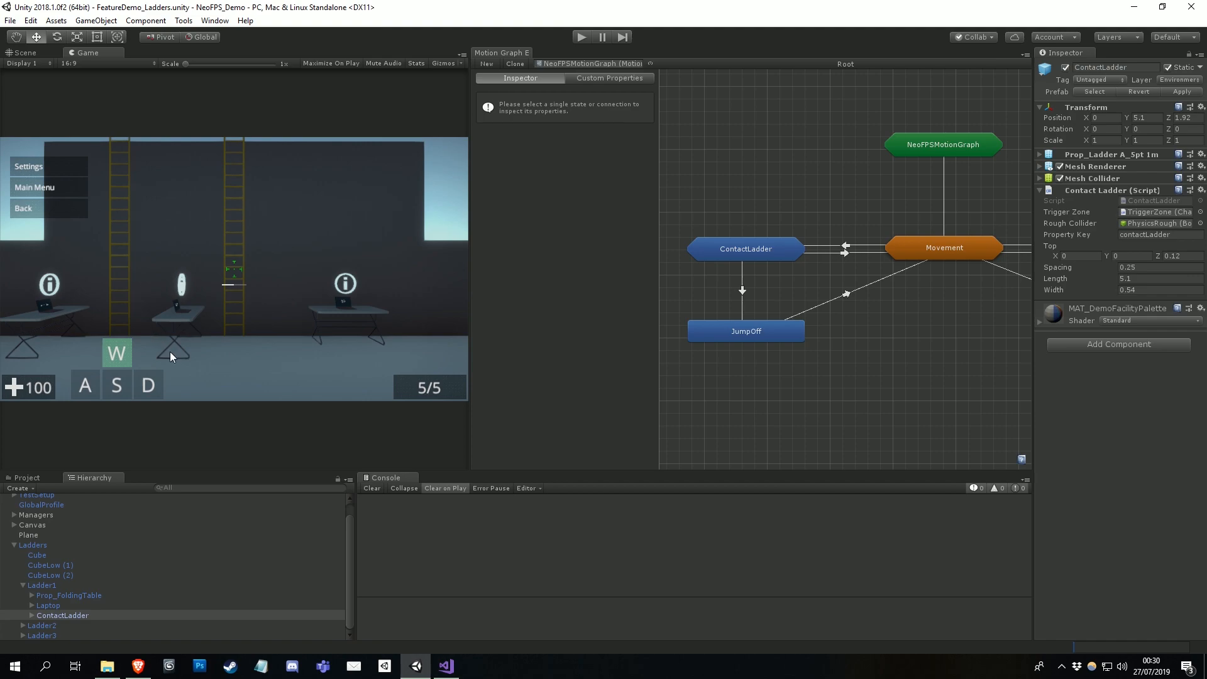
mouse_move(386, 386)
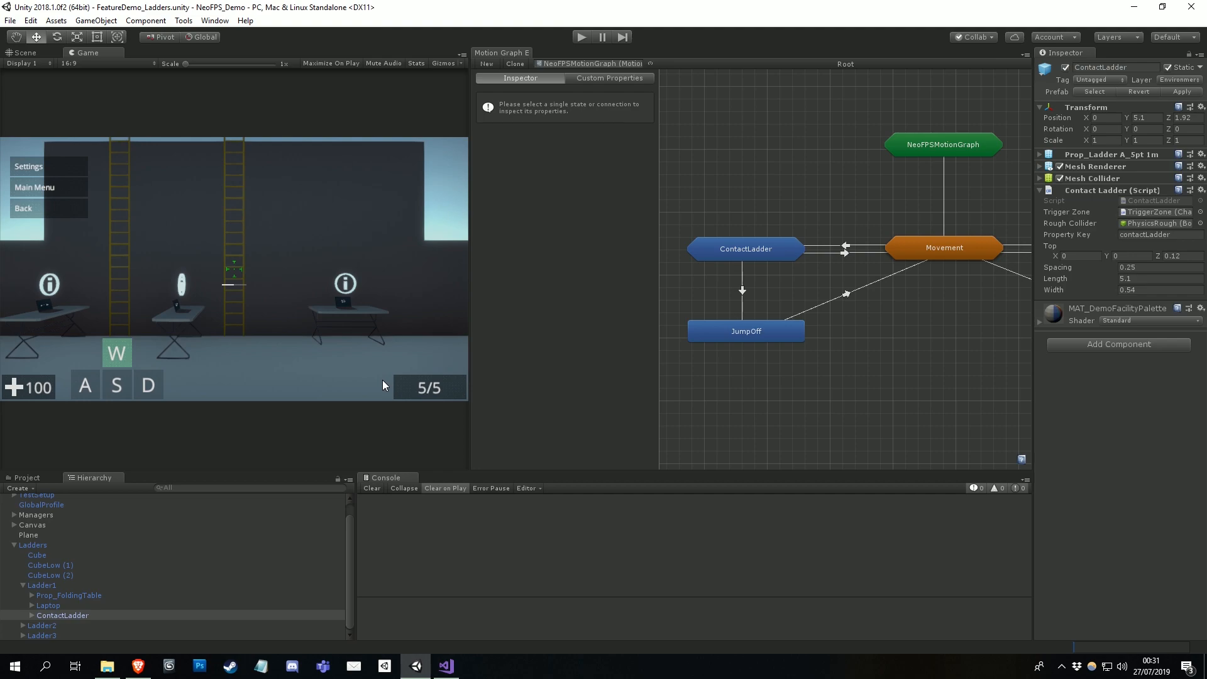
mouse_move(511, 348)
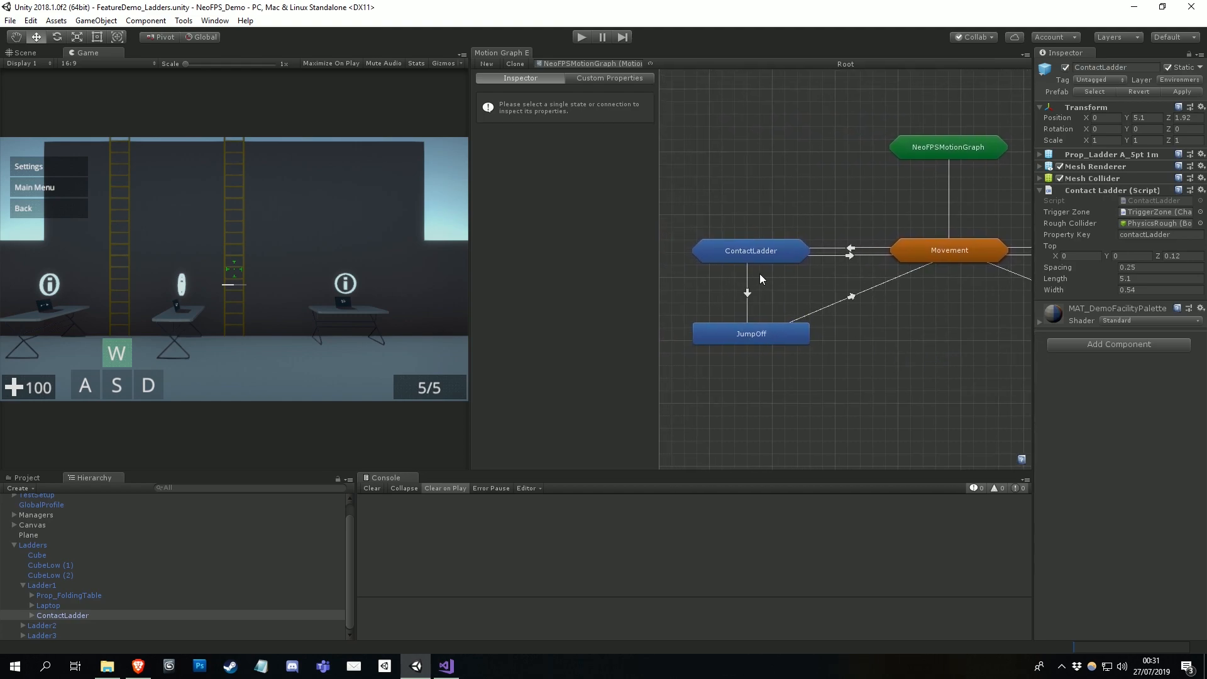
- Show the graph's Custom Properties and select the ContactLadder object under Ladder1
click(608, 78)
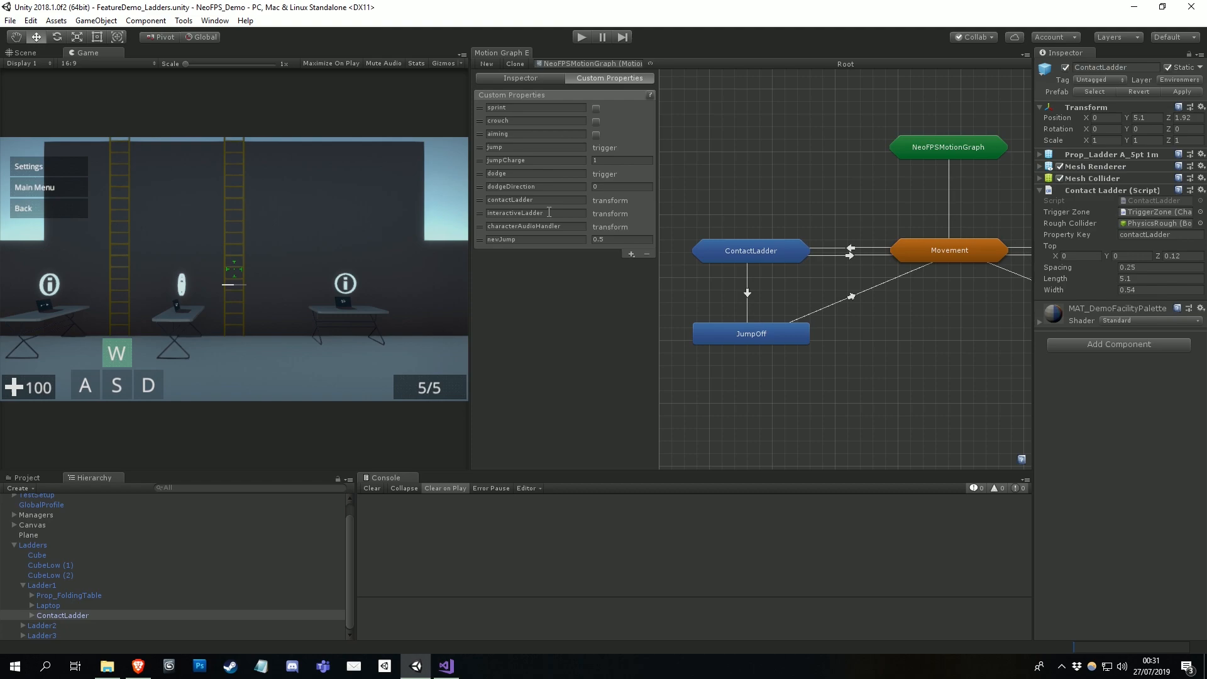
mouse_move(77, 619)
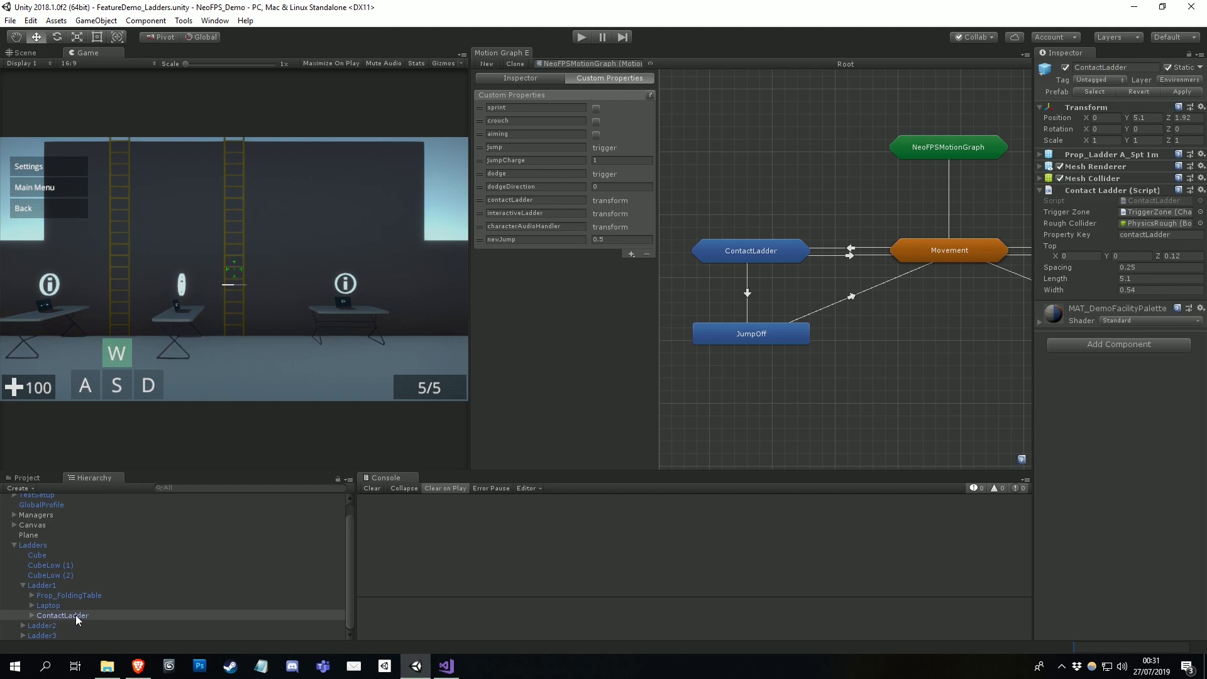
click(62, 615)
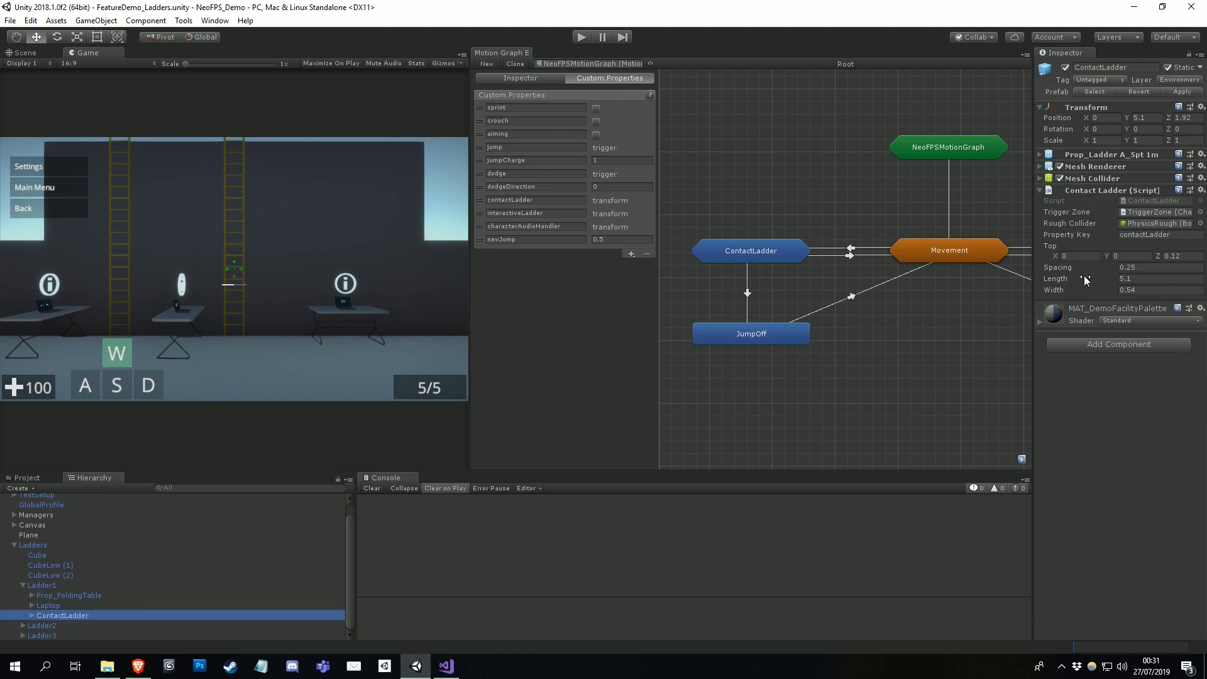
mouse_move(1073, 313)
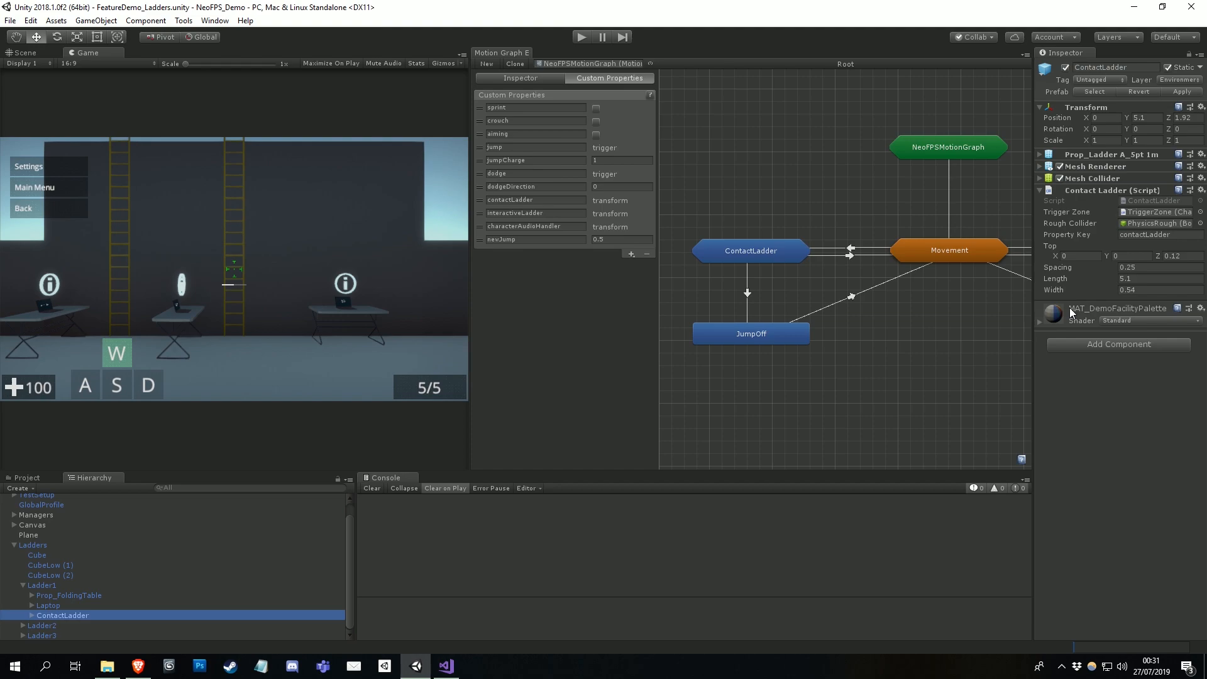
mouse_move(1054, 289)
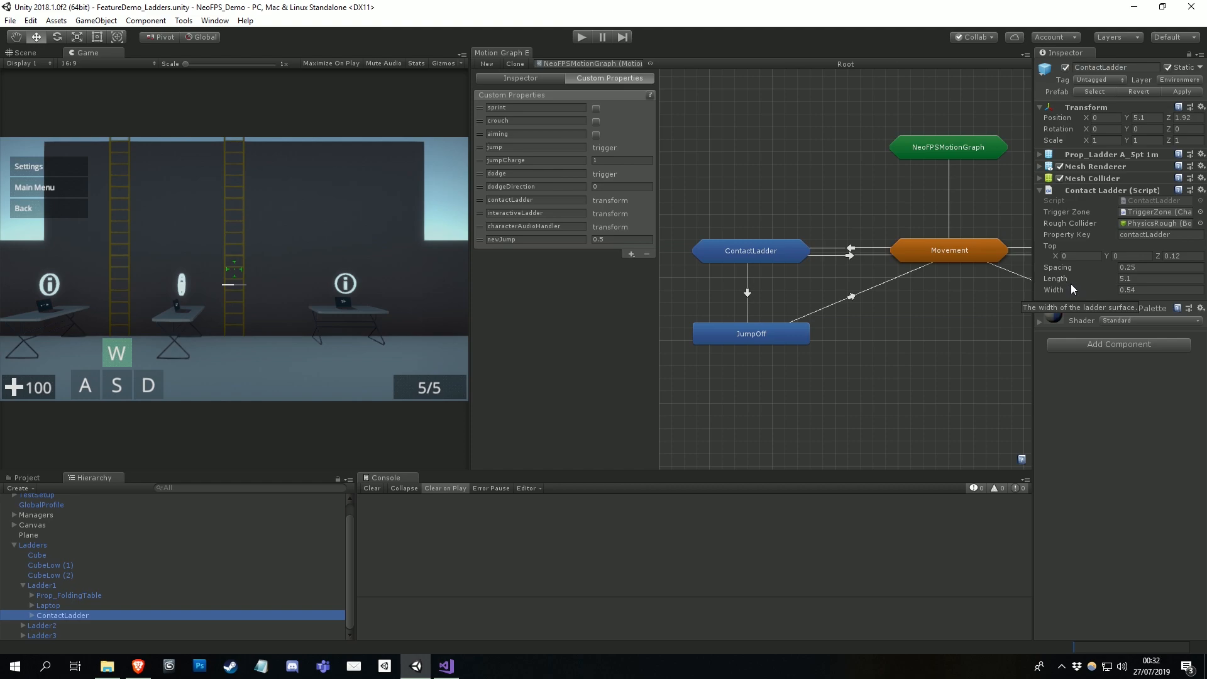
mouse_move(1079, 293)
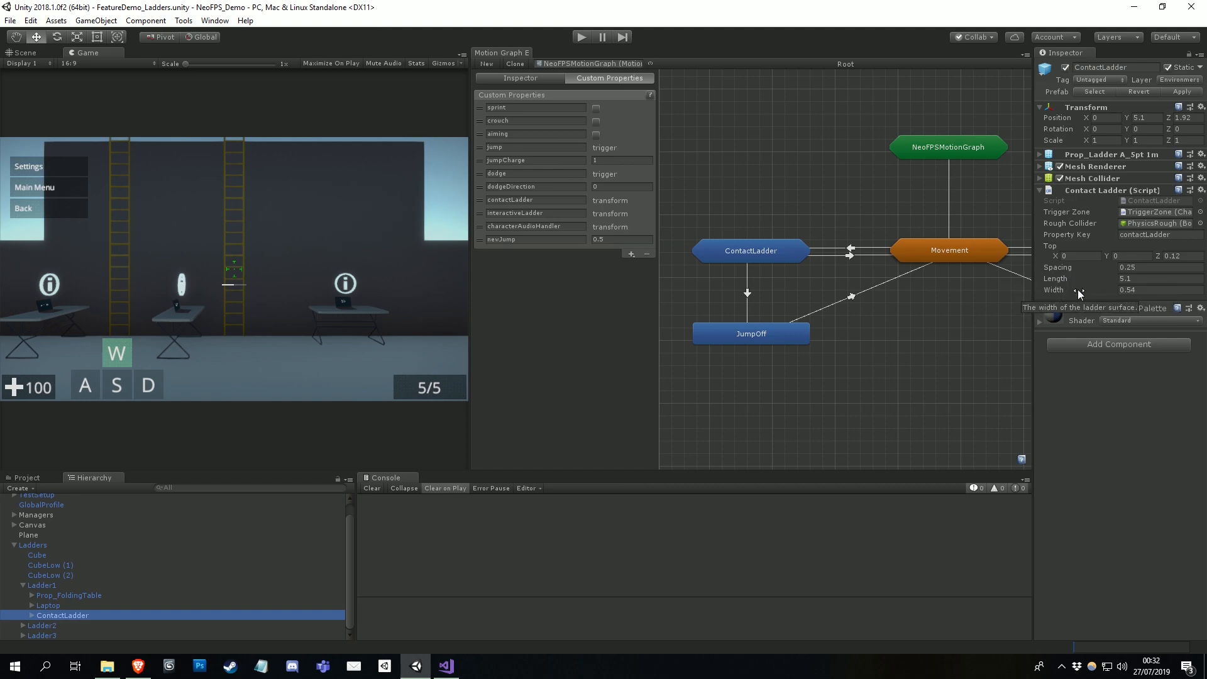
mouse_move(1092, 294)
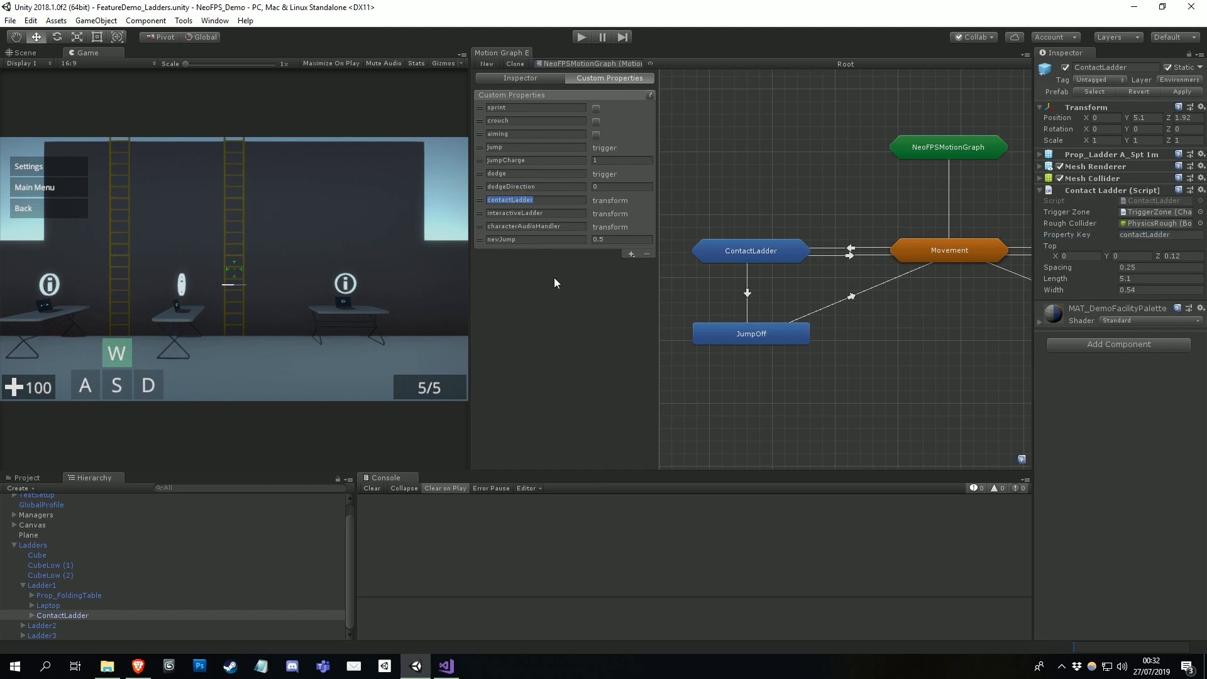
mouse_move(569, 326)
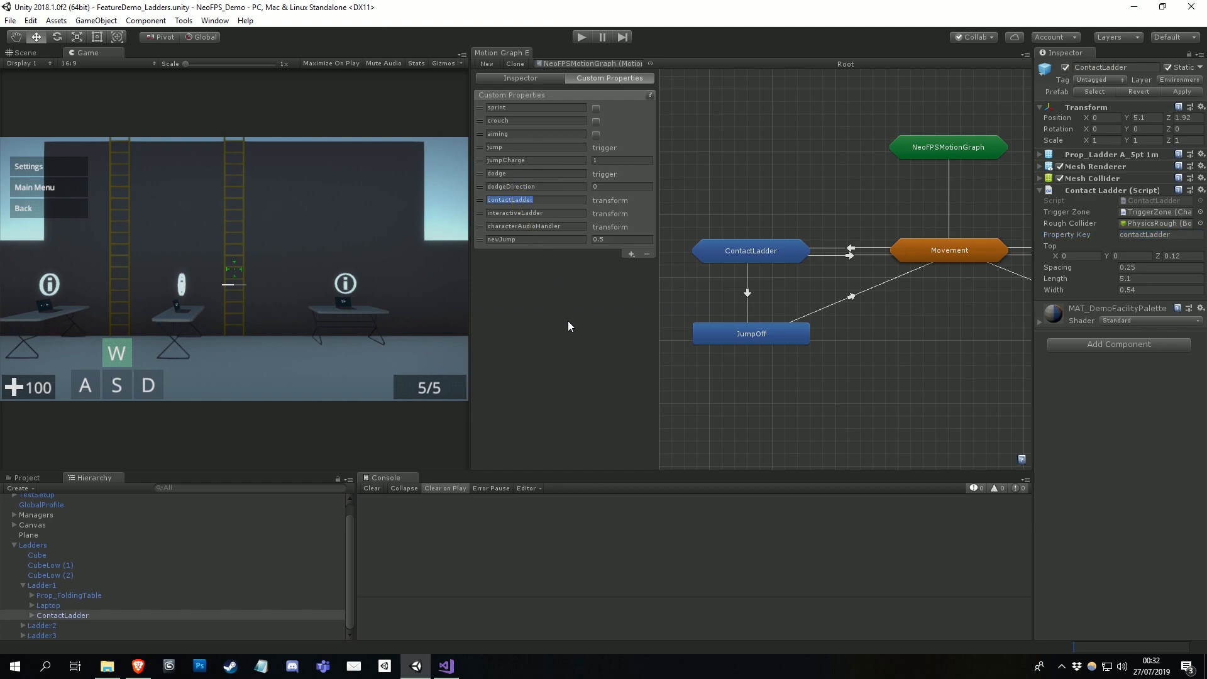
mouse_move(540, 334)
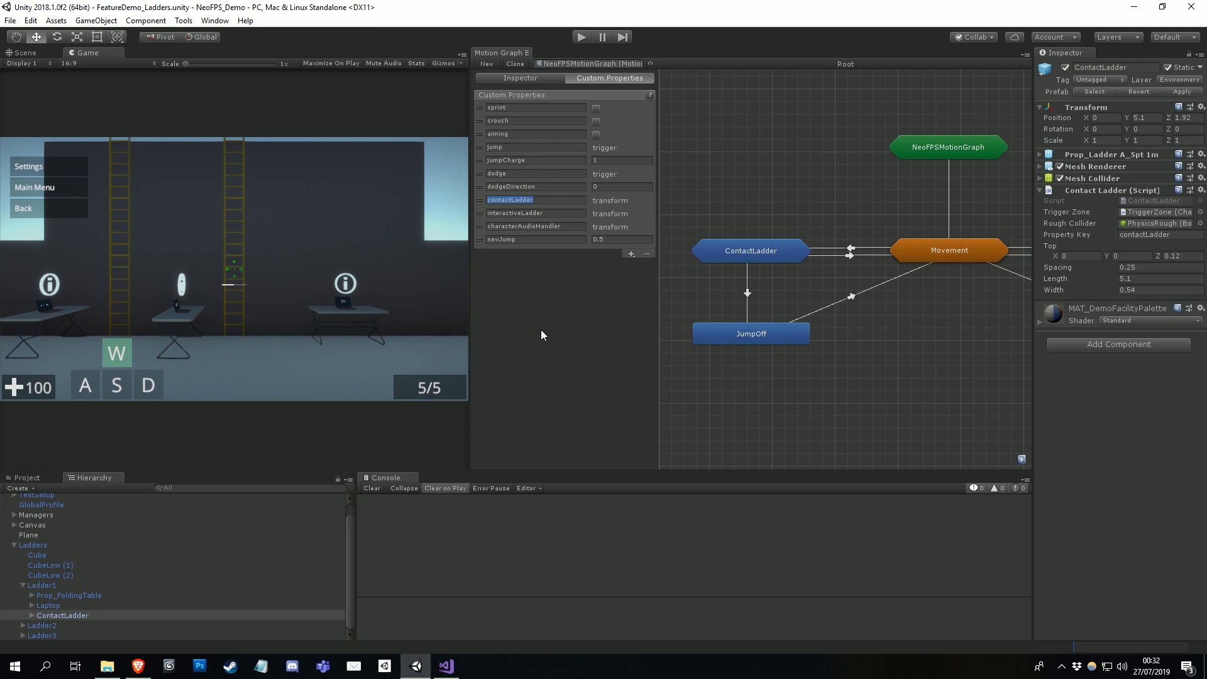
mouse_move(385, 408)
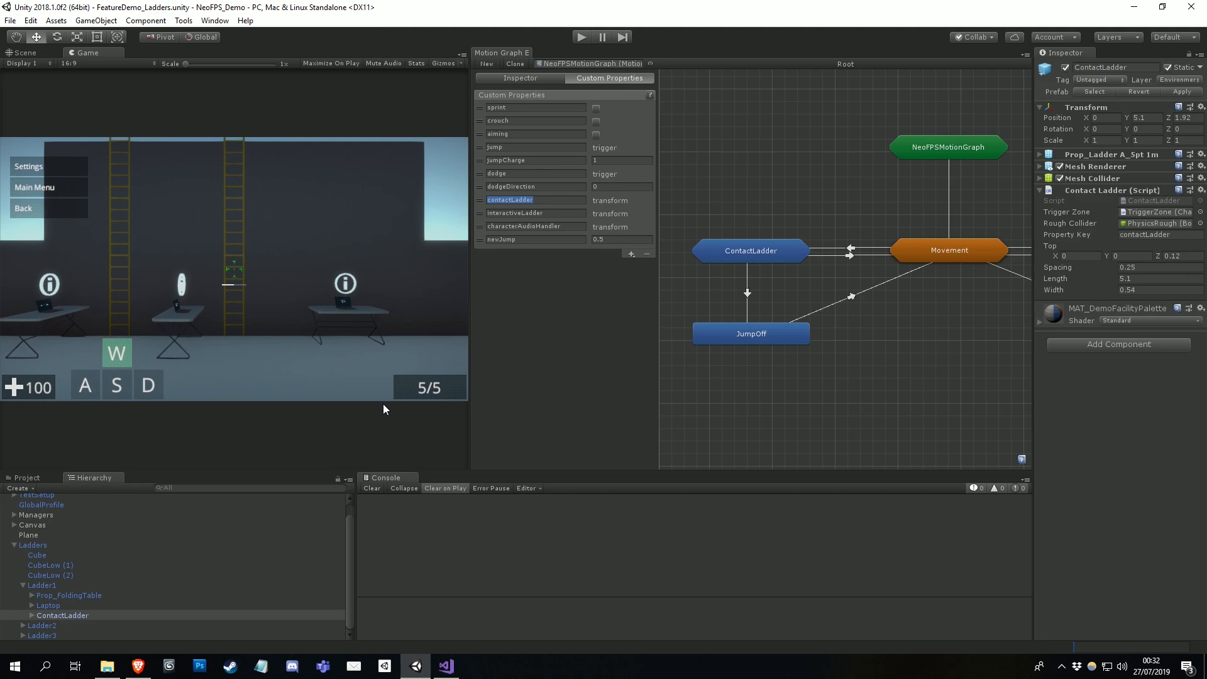
mouse_move(371, 415)
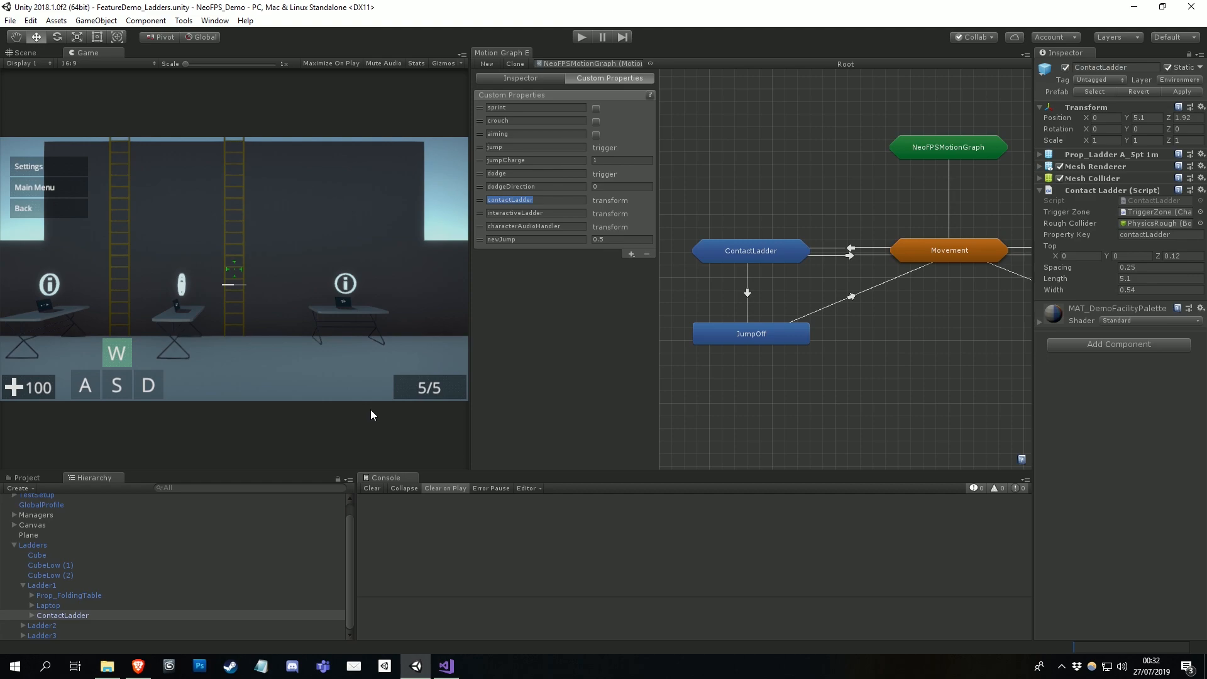
mouse_move(564, 59)
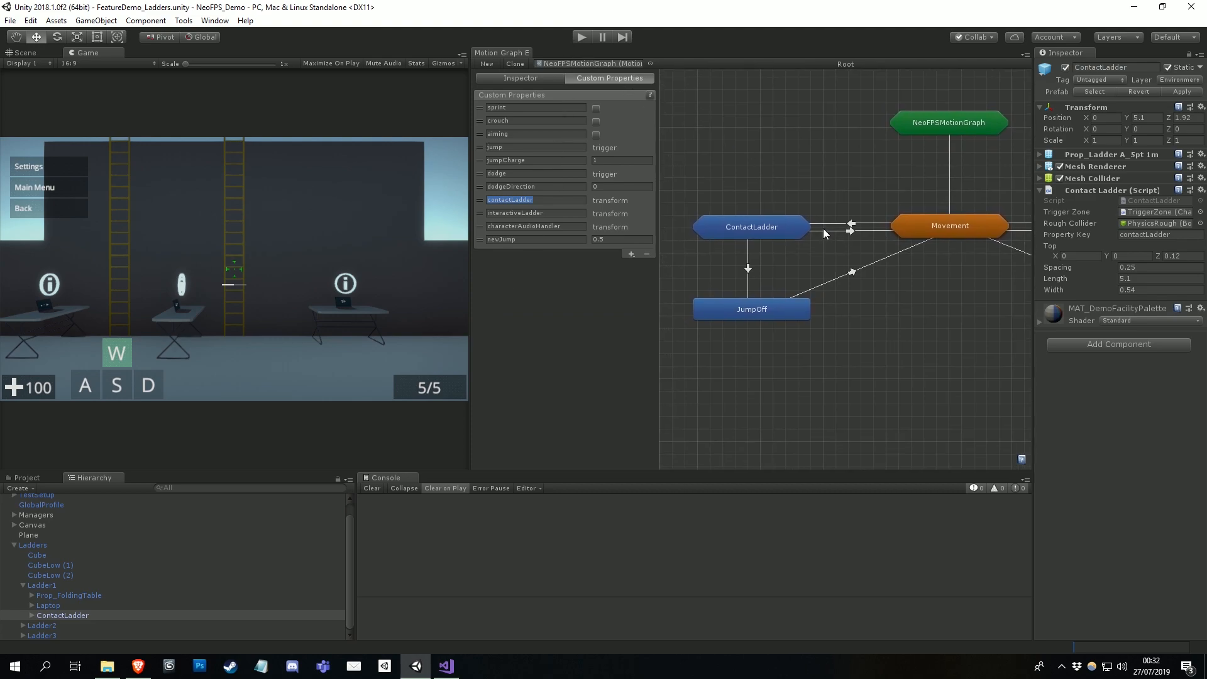
mouse_move(835, 266)
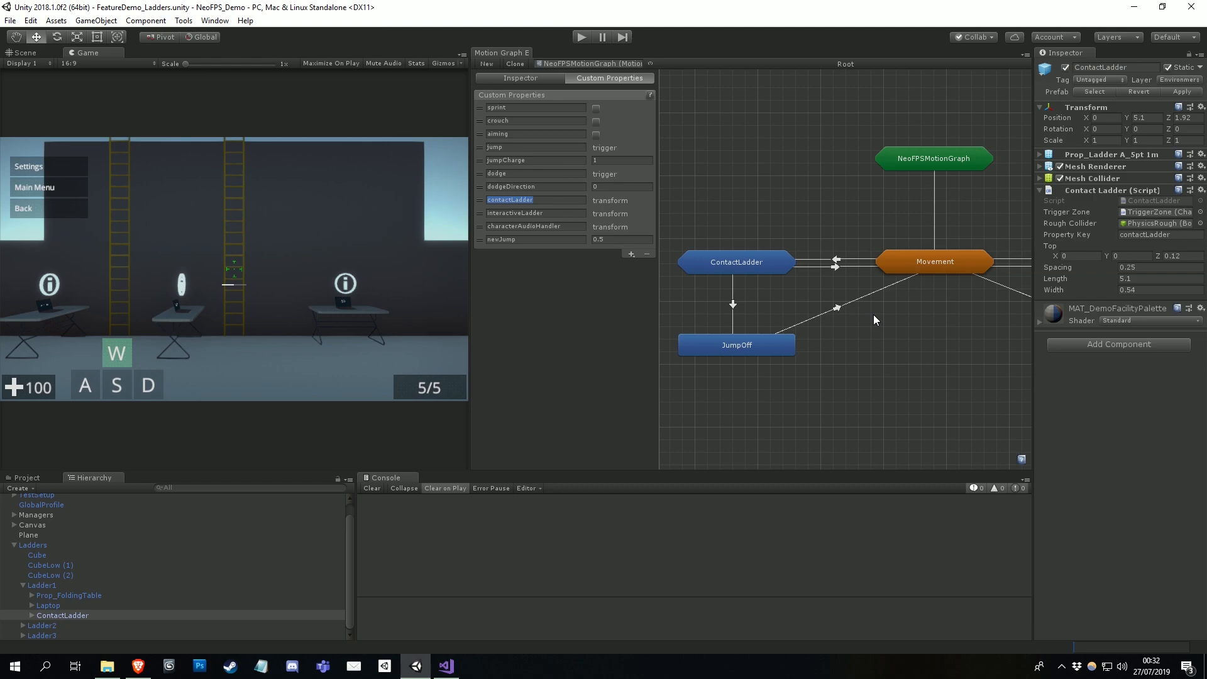
mouse_move(873, 312)
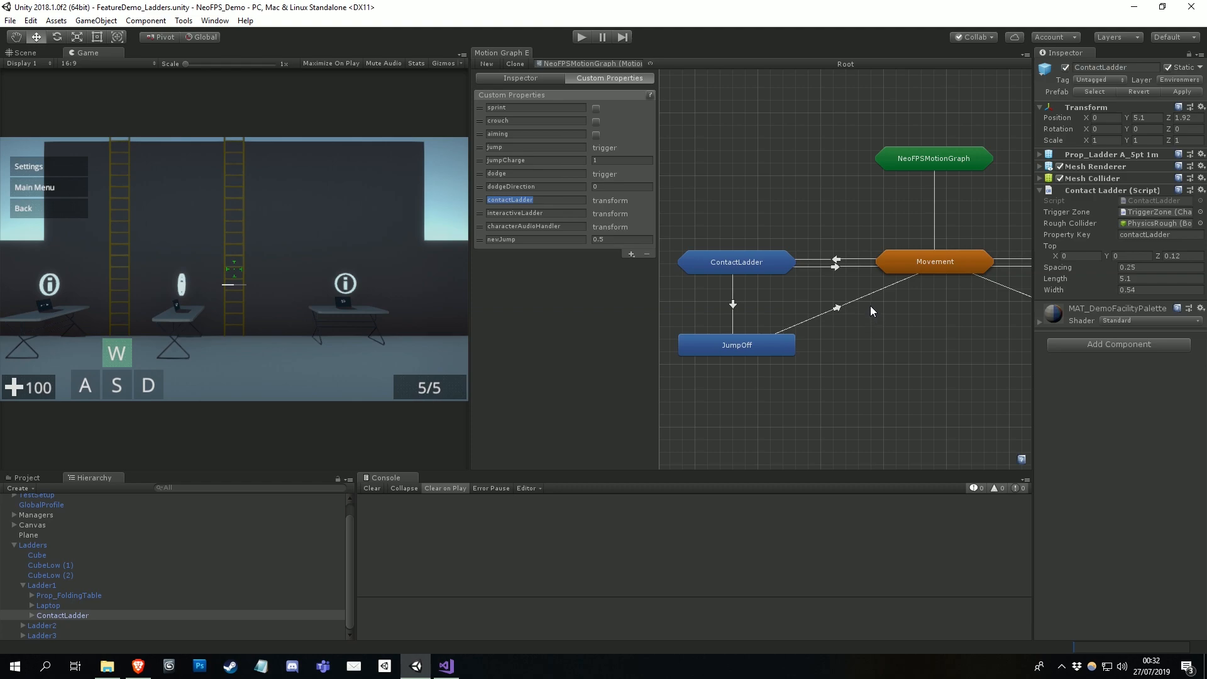
mouse_move(870, 310)
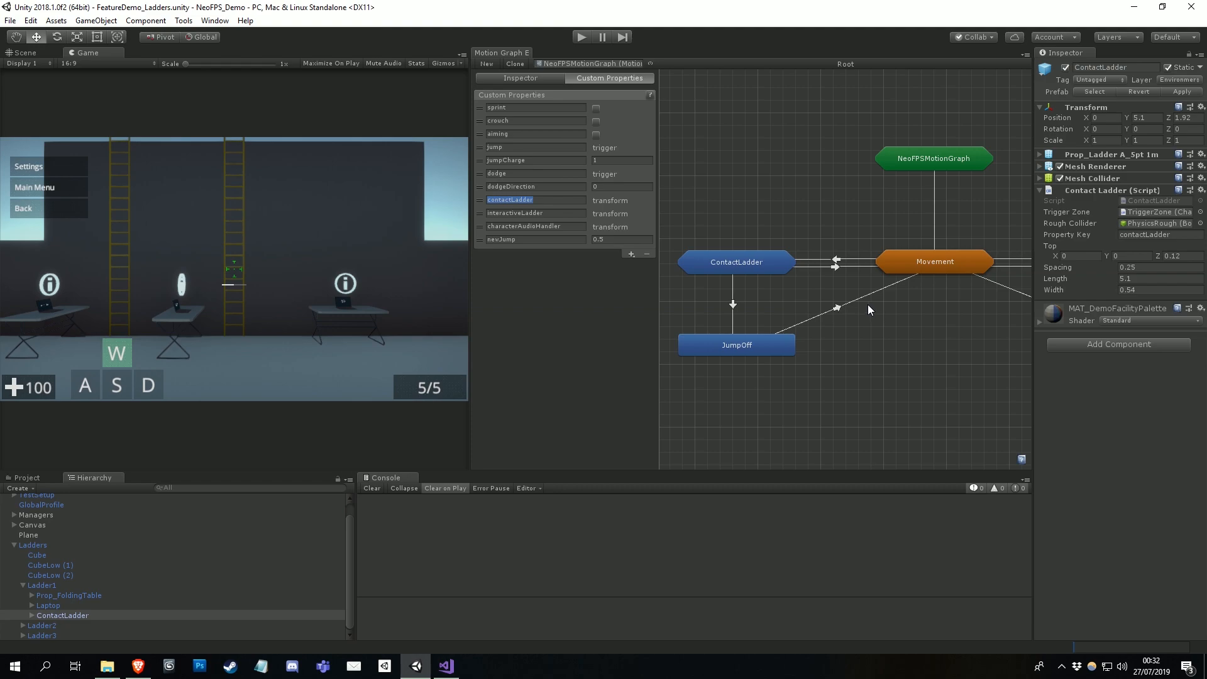
- Inspect the Movement↔ContactLadder transitions and the ContactLadderFast state inside the ContactLadder sub-graph
click(838, 262)
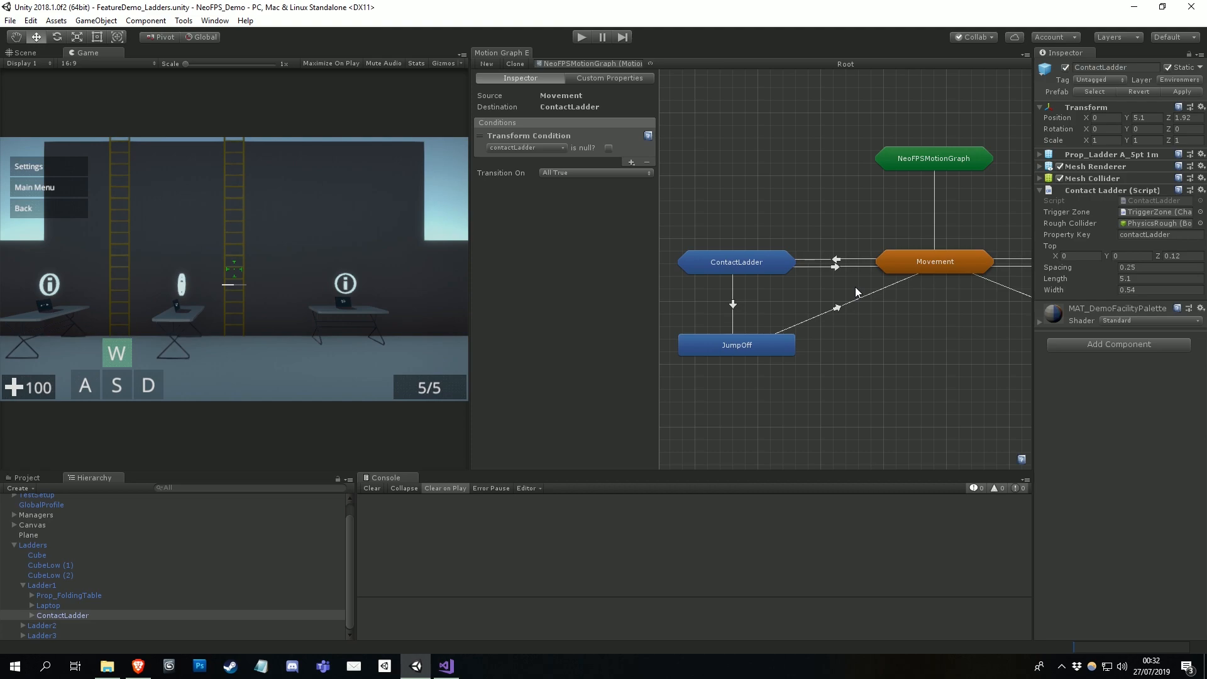
mouse_move(851, 290)
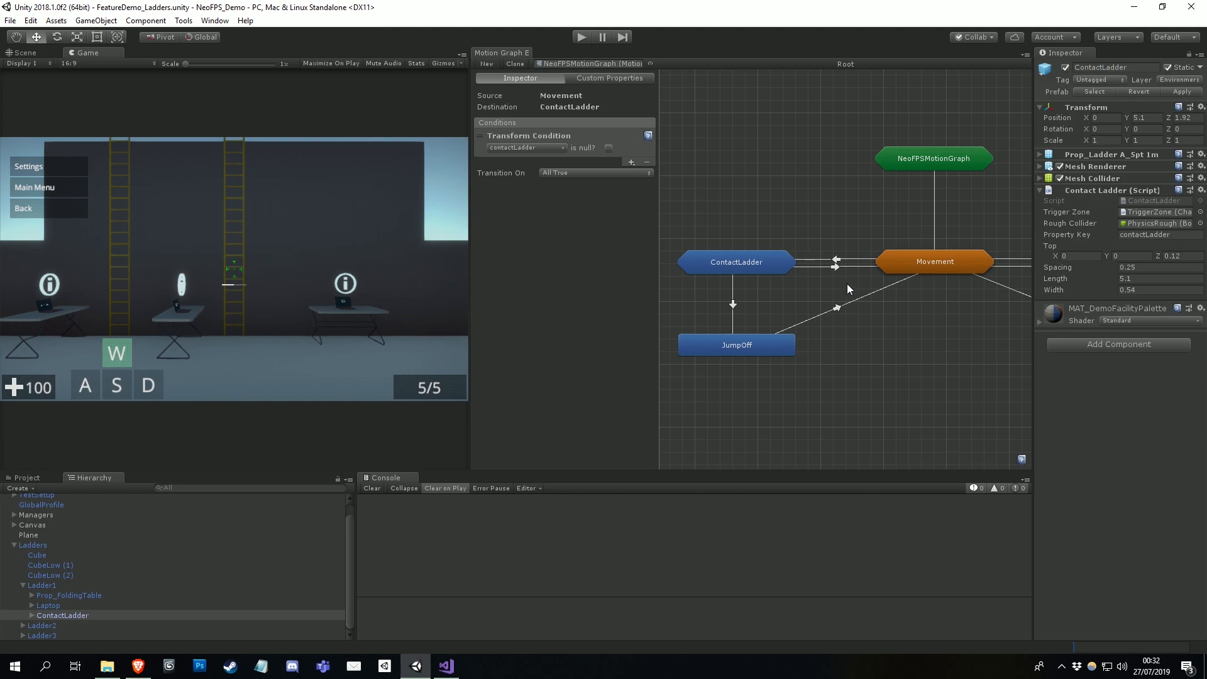
double_click(734, 262)
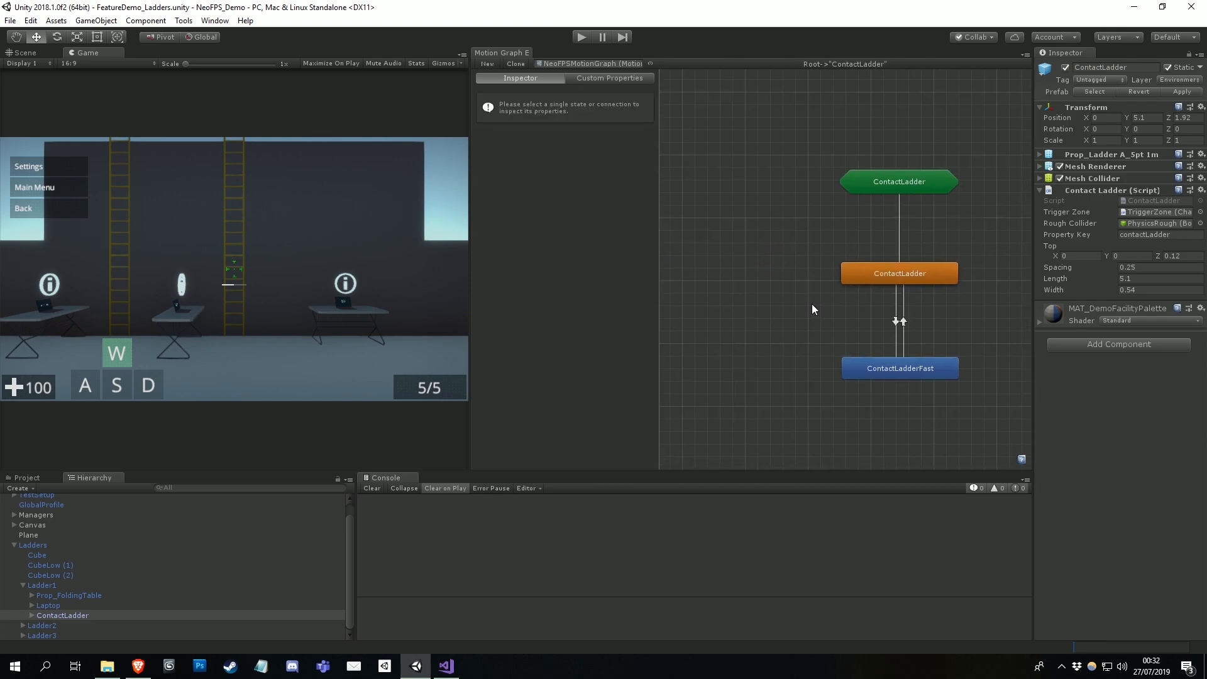
click(900, 369)
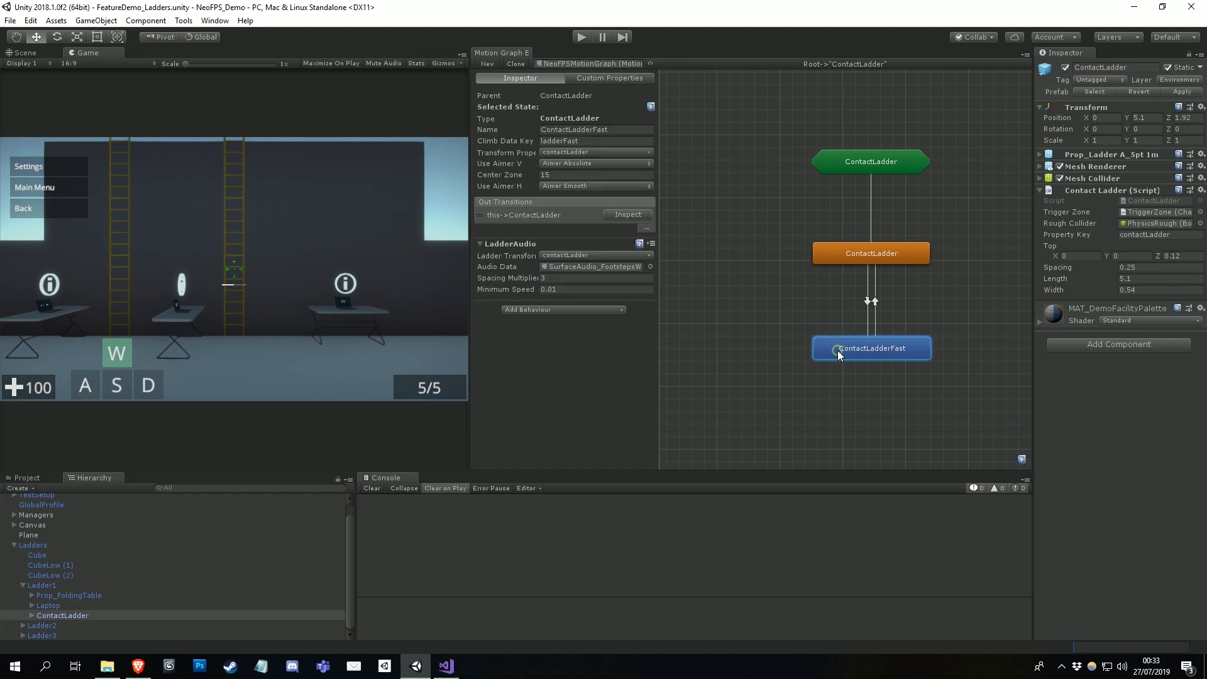
mouse_move(826, 409)
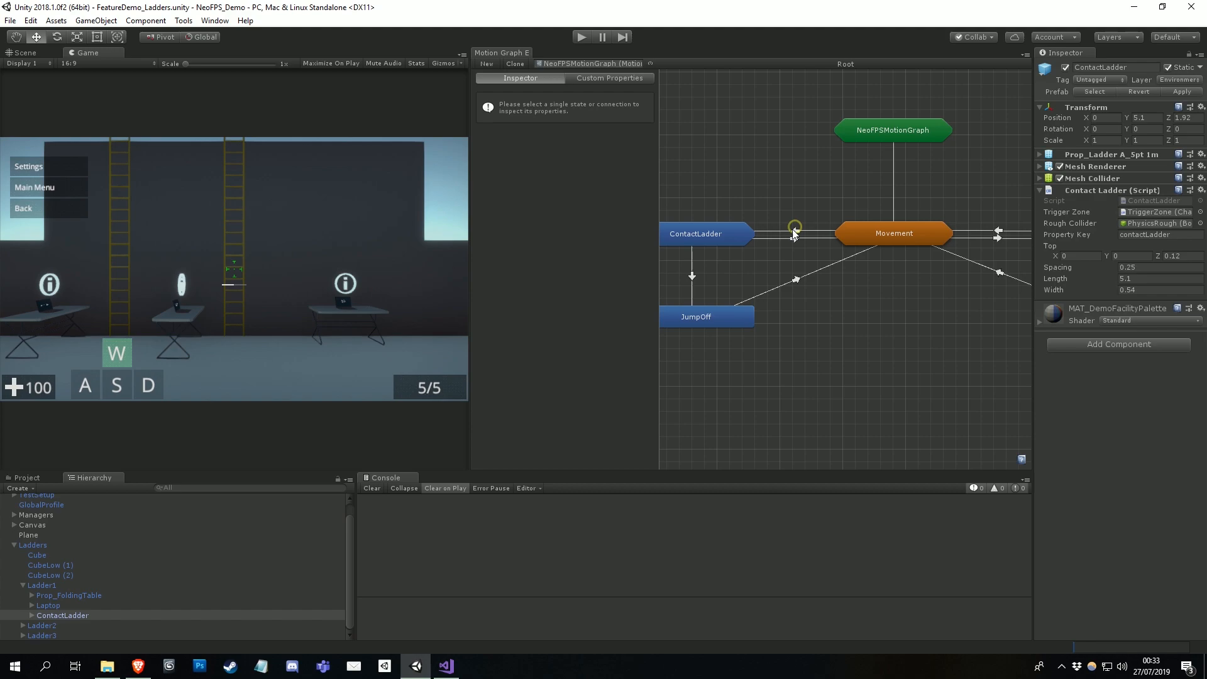
click(794, 230)
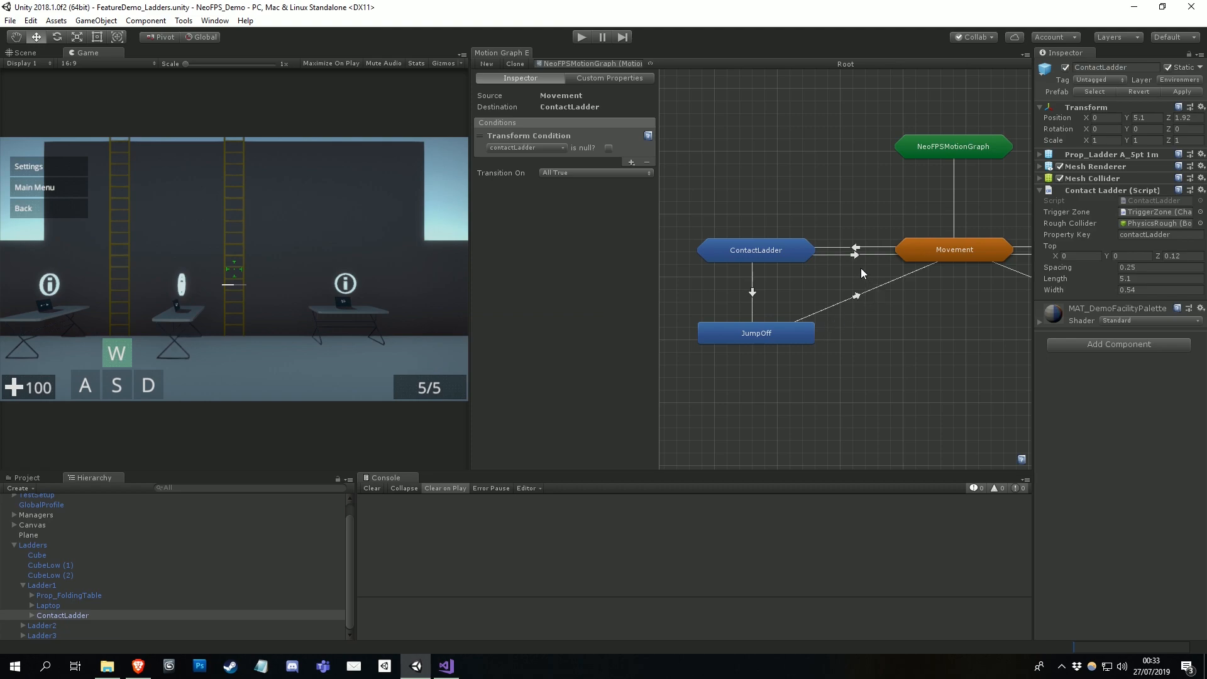
click(853, 250)
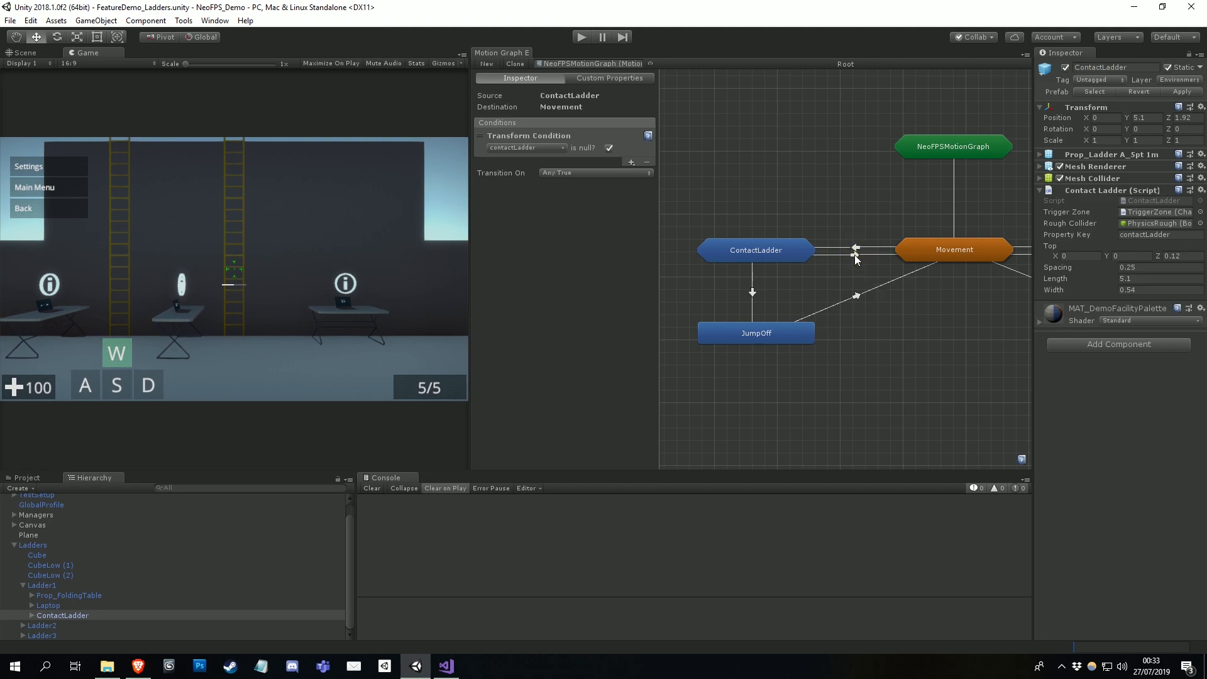
mouse_move(755, 240)
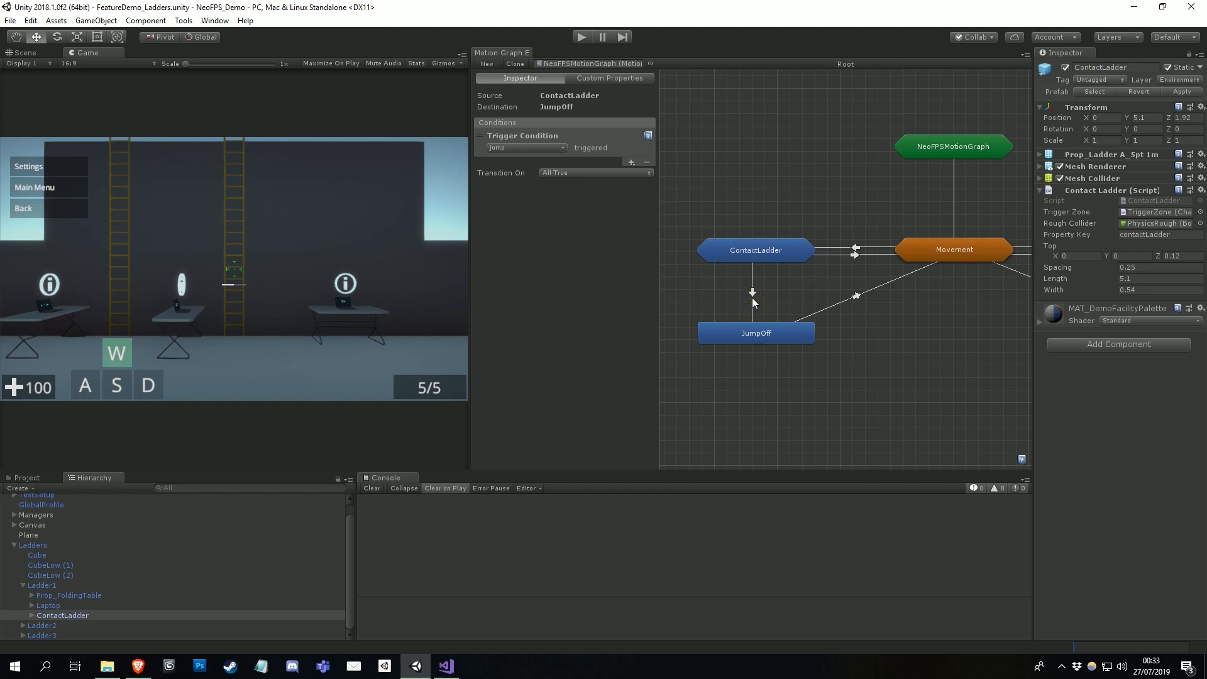
- Select the JumpOff state to view its Repulse properties using contactLadder
click(756, 332)
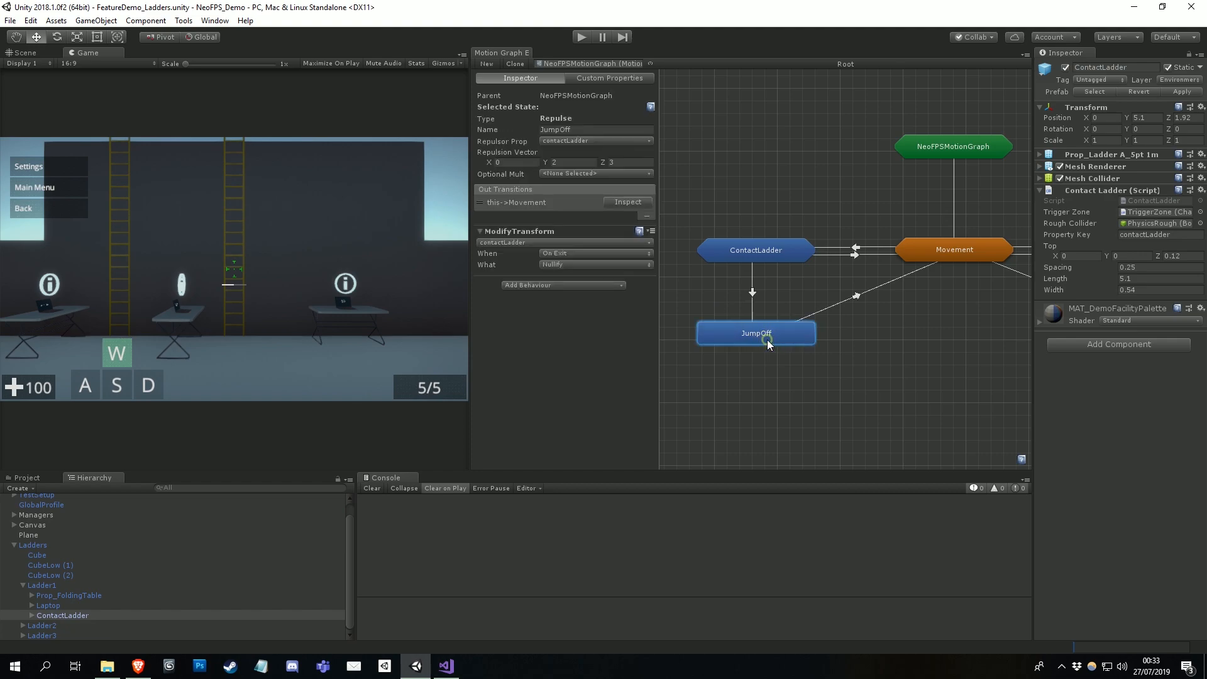
mouse_move(588, 173)
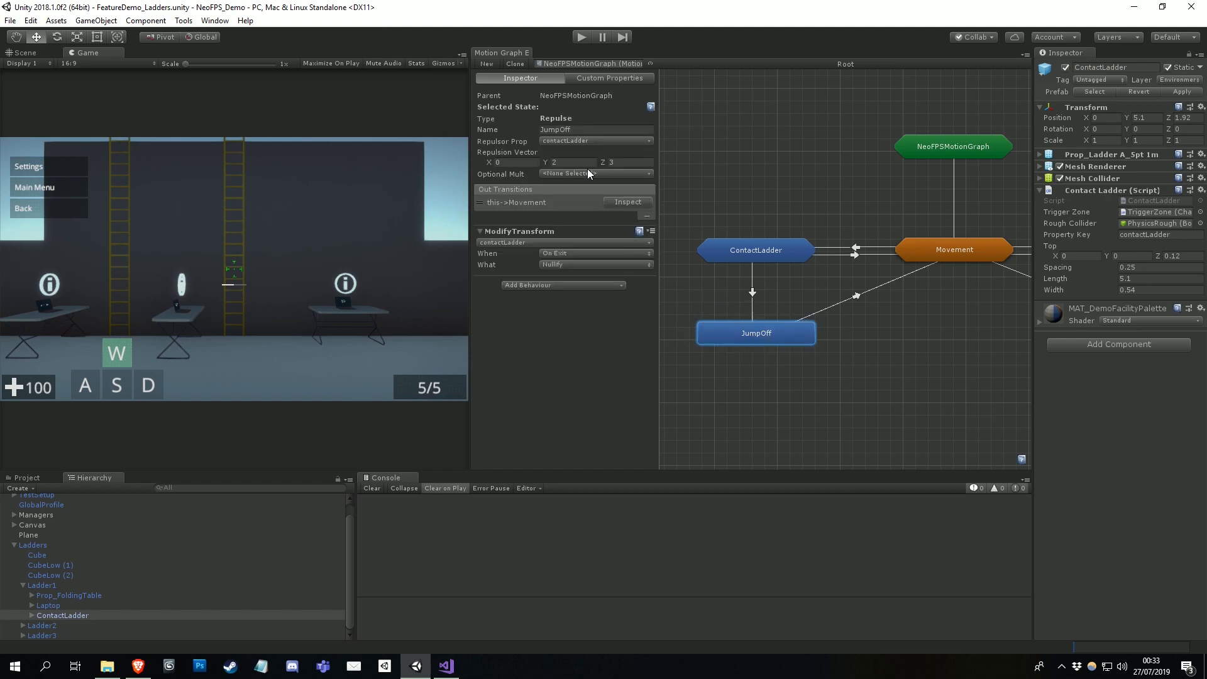
mouse_move(587, 142)
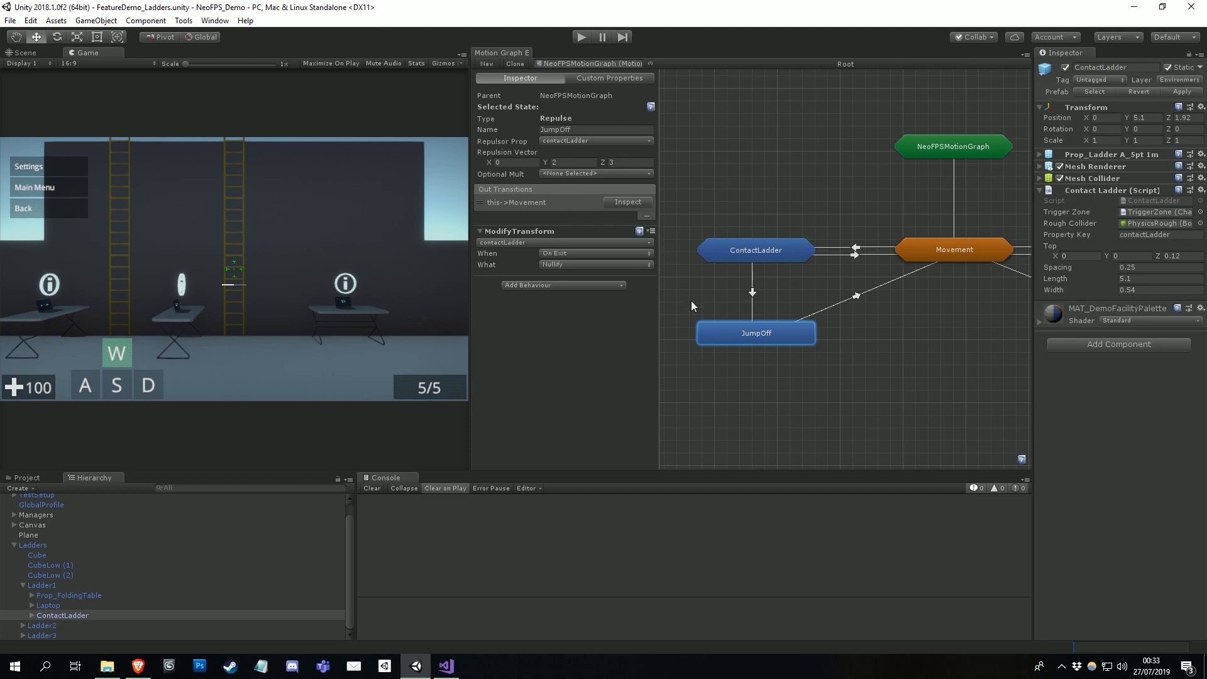
mouse_move(831, 322)
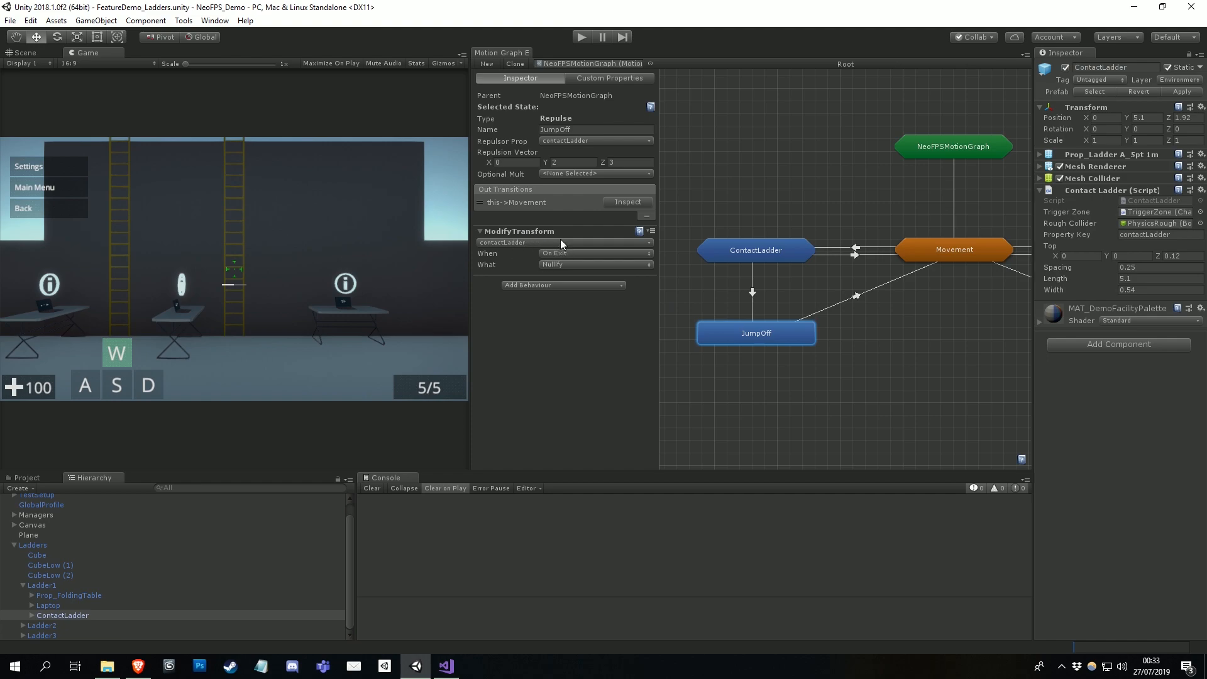
mouse_move(573, 269)
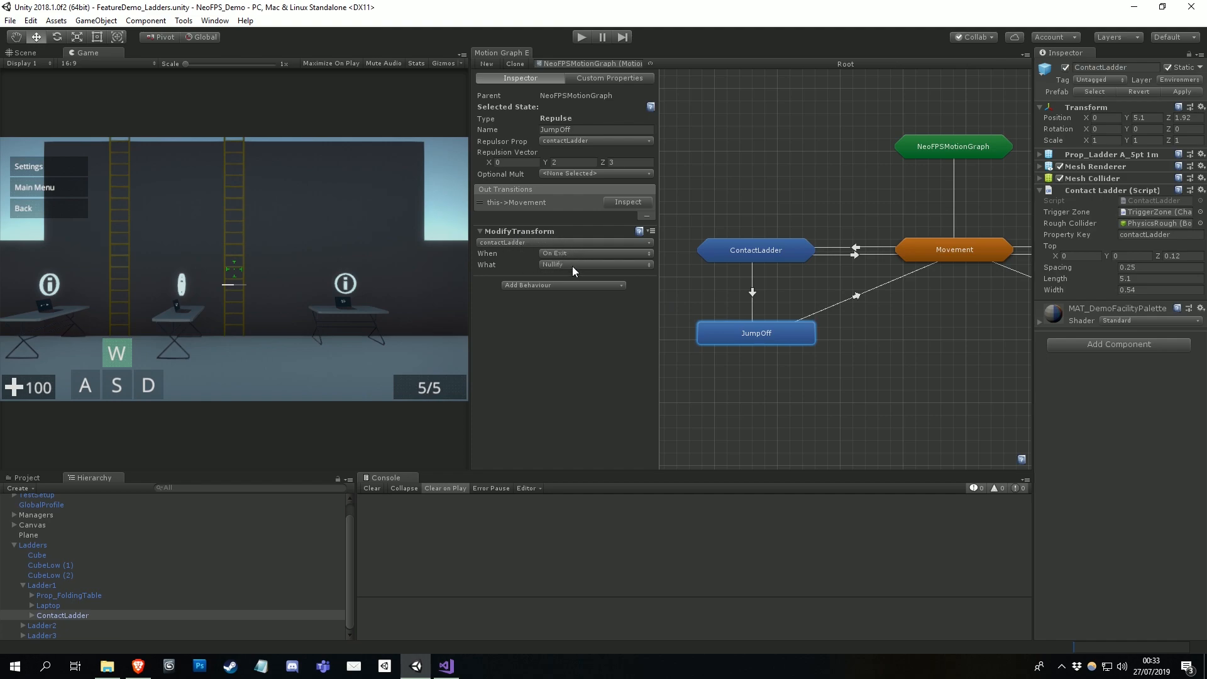
mouse_move(629, 293)
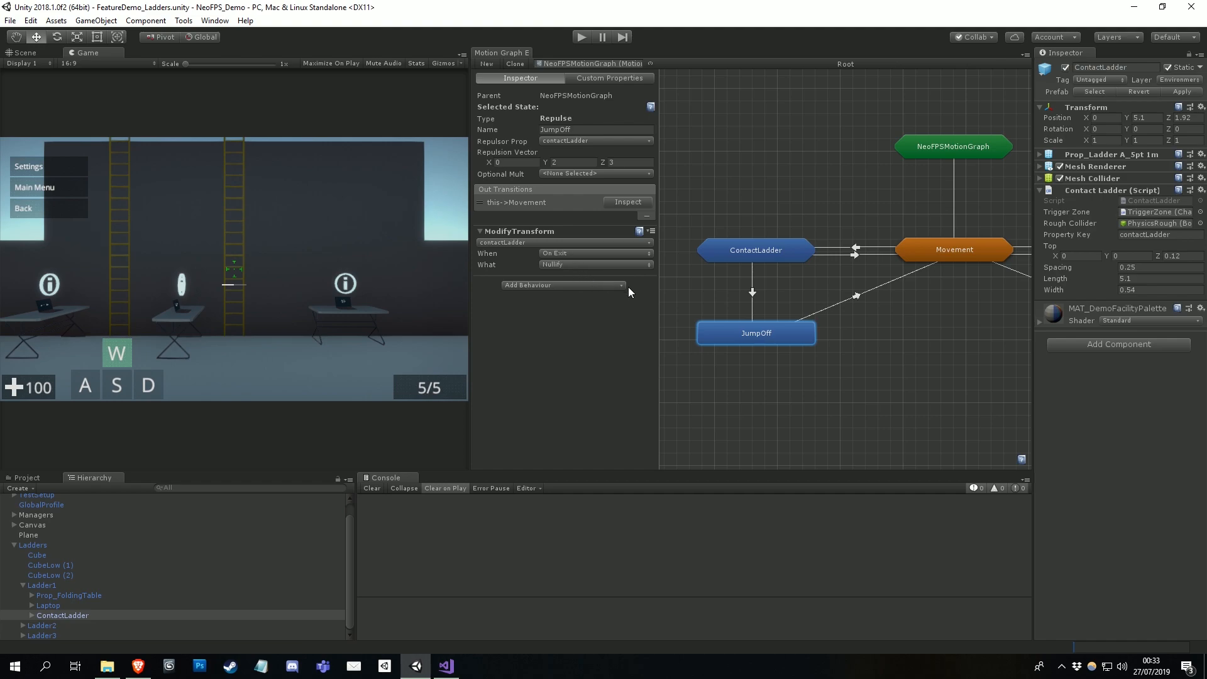
click(855, 296)
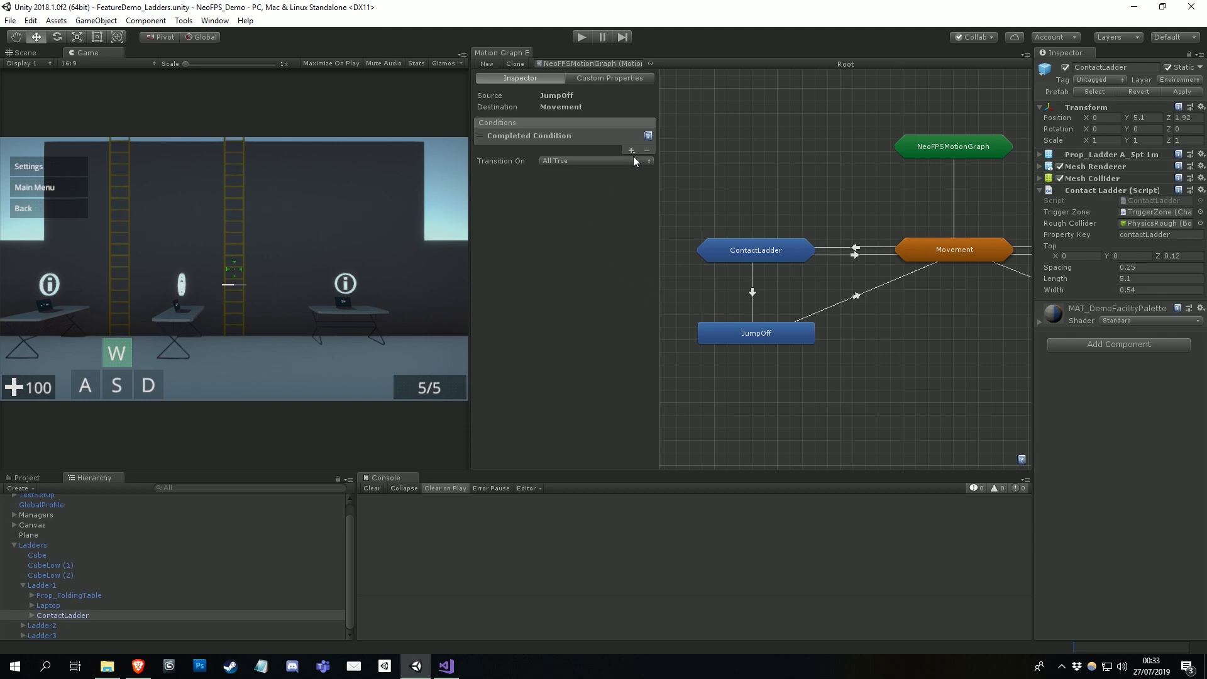
click(630, 150)
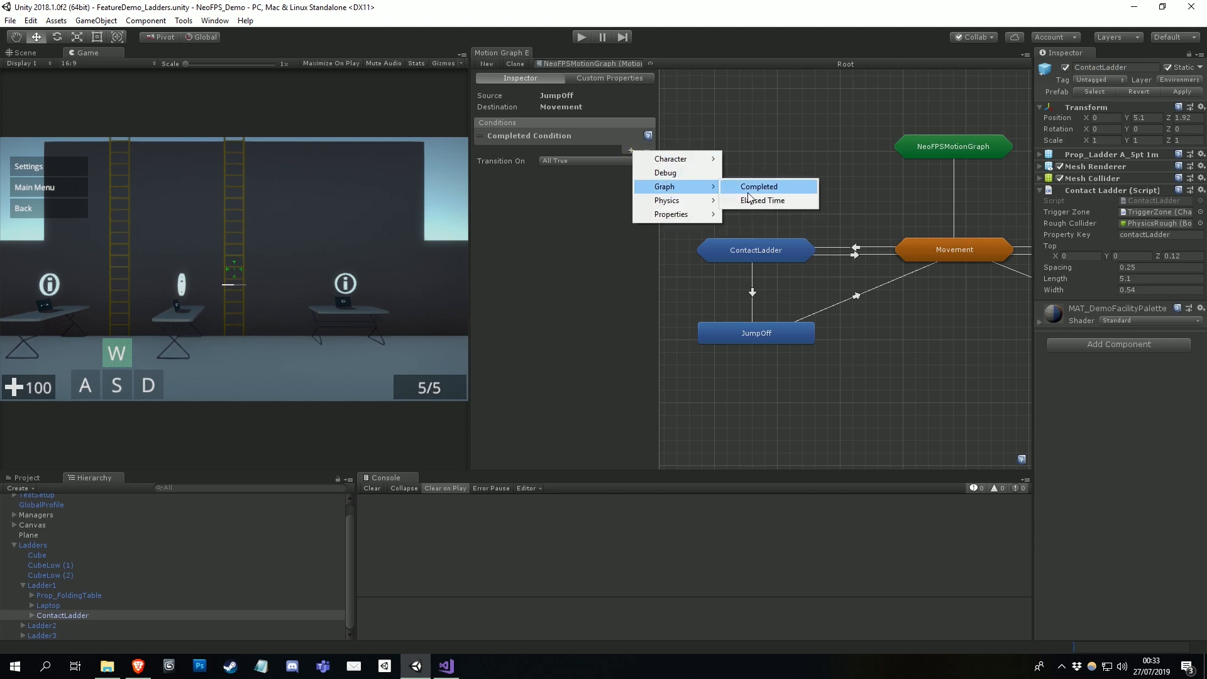
mouse_move(765, 289)
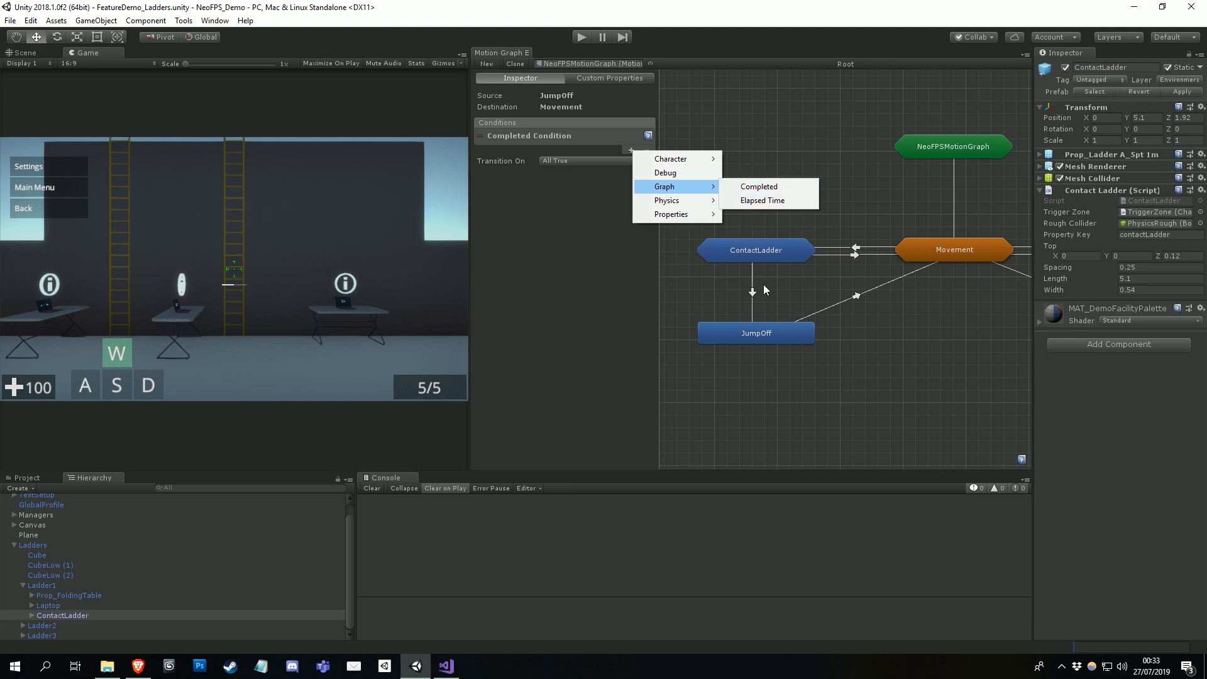
click(830, 401)
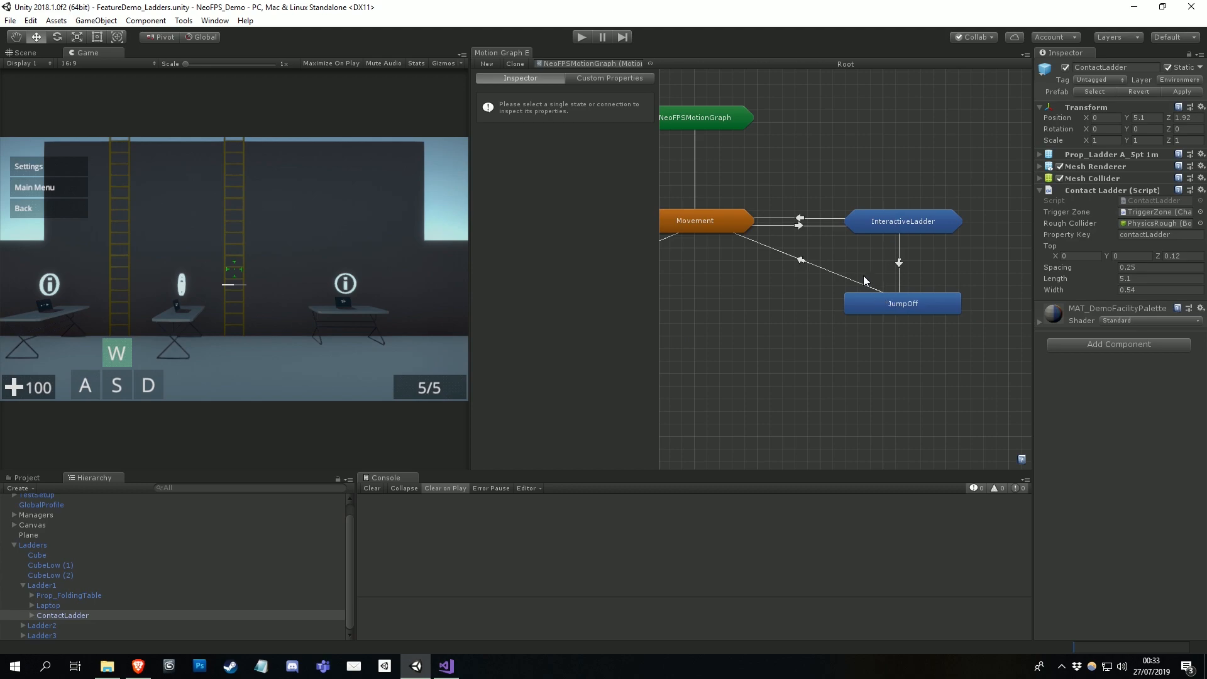
click(798, 221)
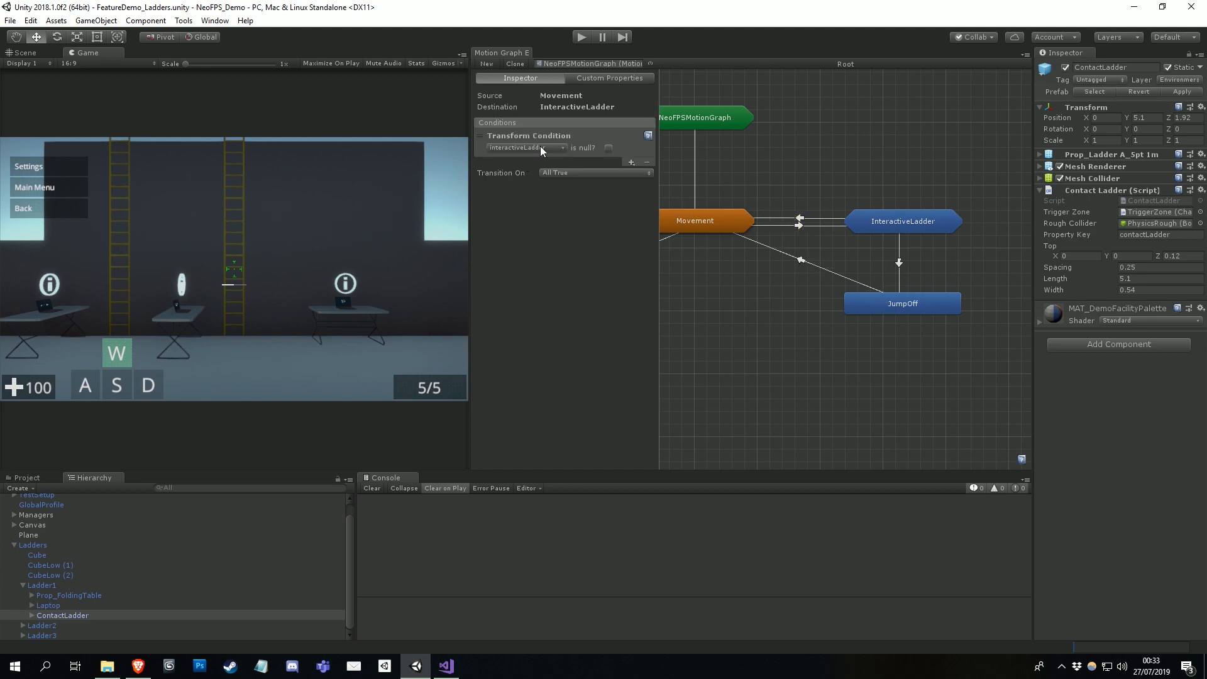
click(804, 369)
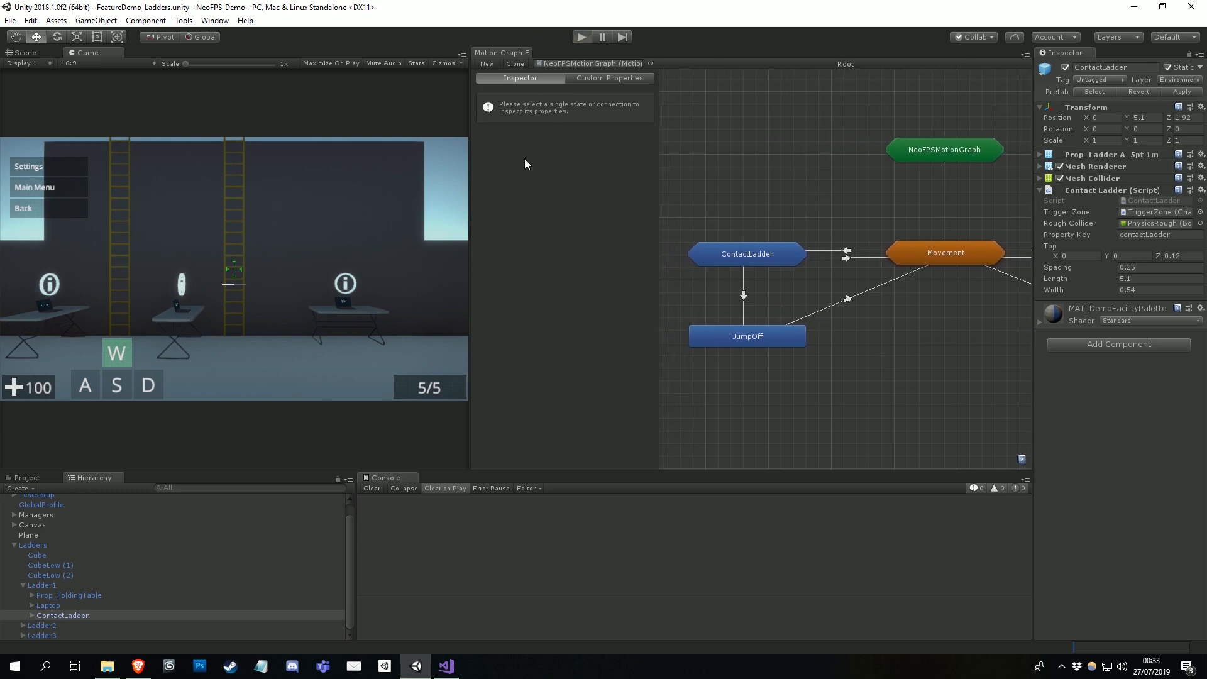
- Start Play mode and select the spawned DemoSoloCharacter clone to view its live graph
click(582, 37)
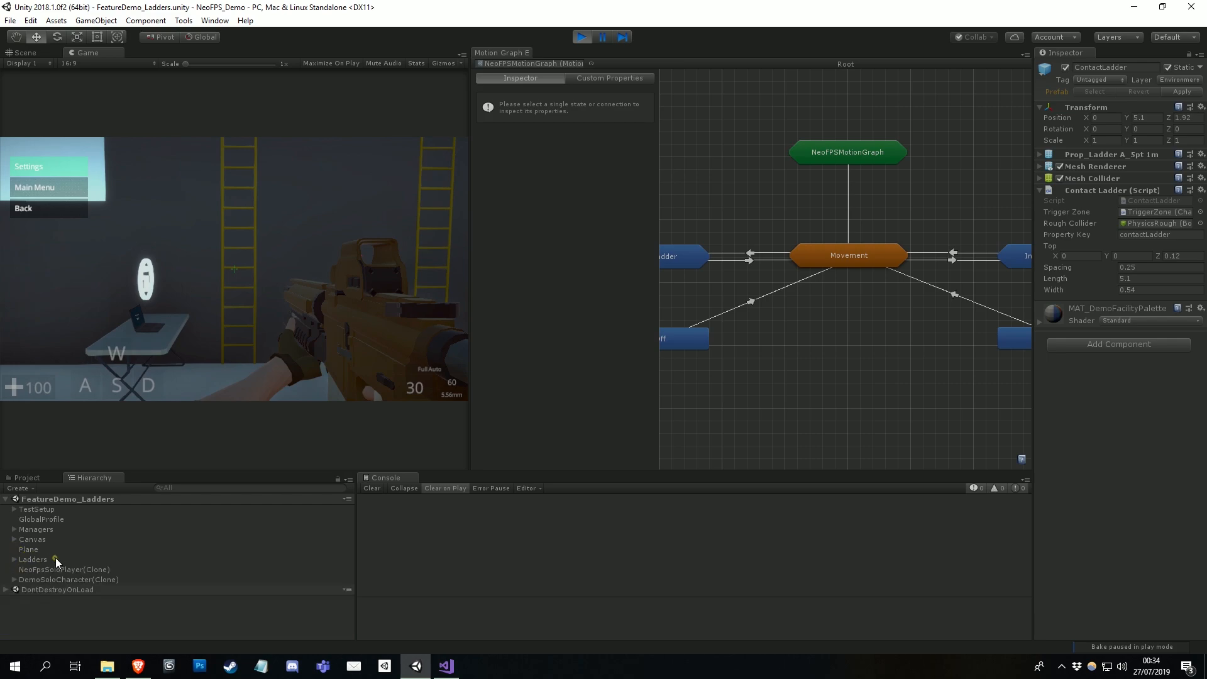
mouse_move(101, 581)
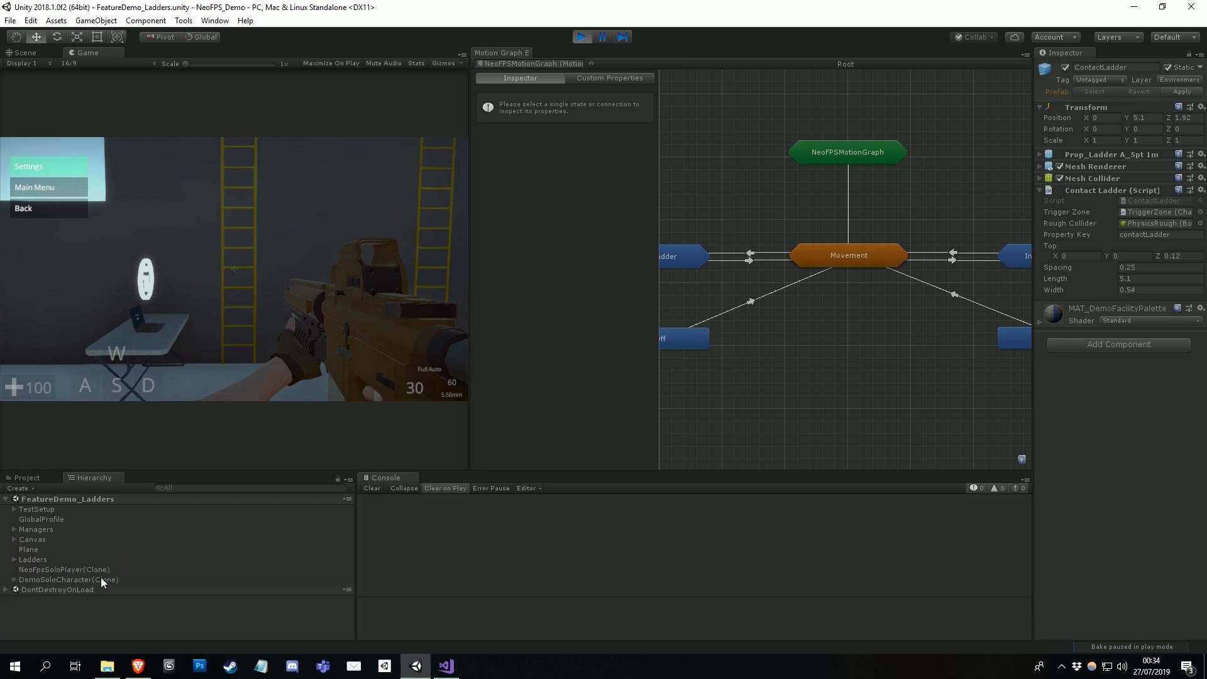
click(68, 578)
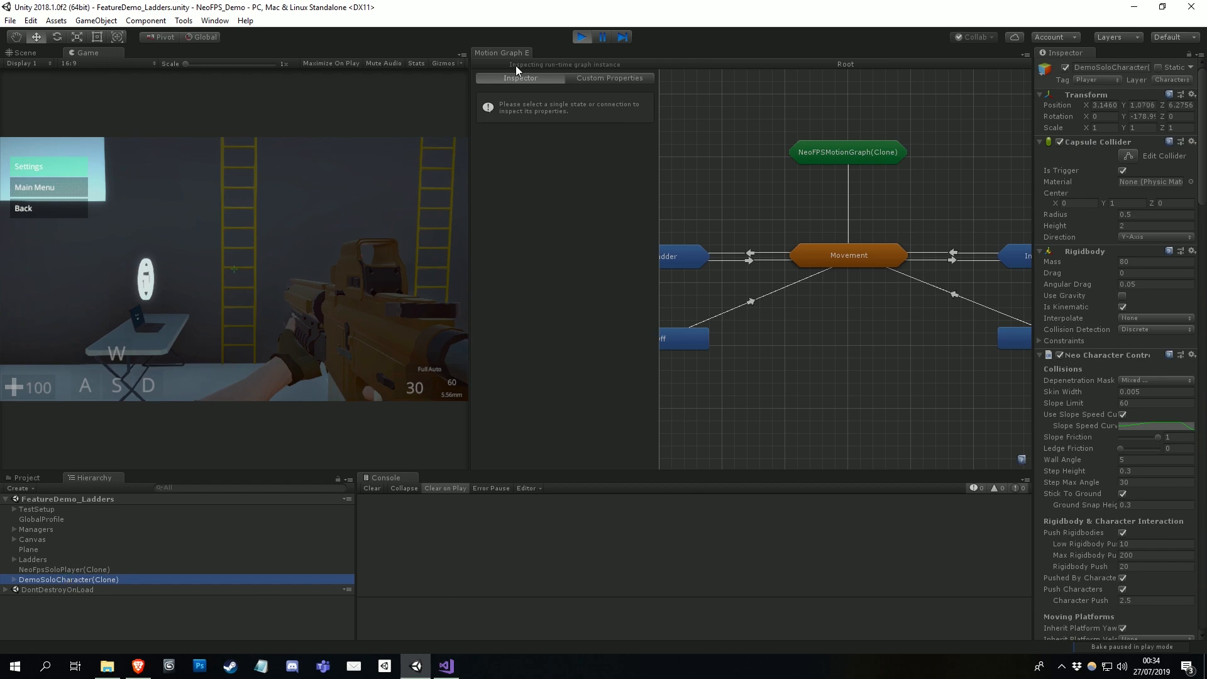
mouse_move(584, 74)
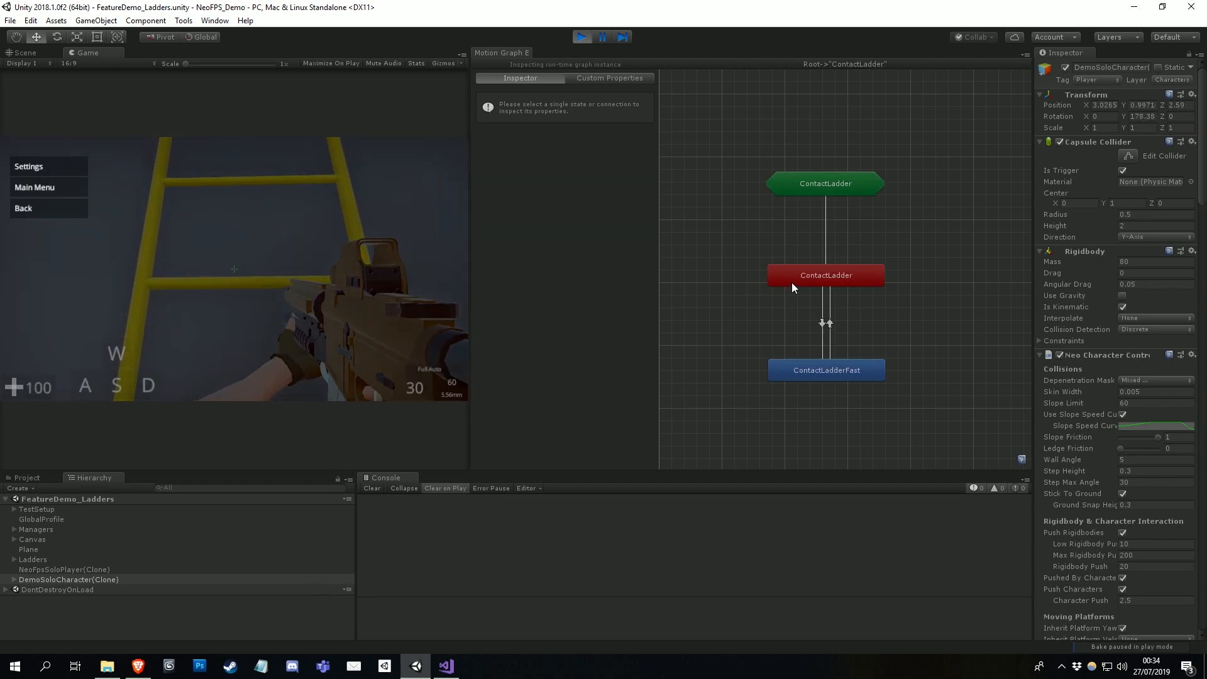
- On the active ContactLadder state, set horizontal aiming to Aimer Absolute
click(824, 275)
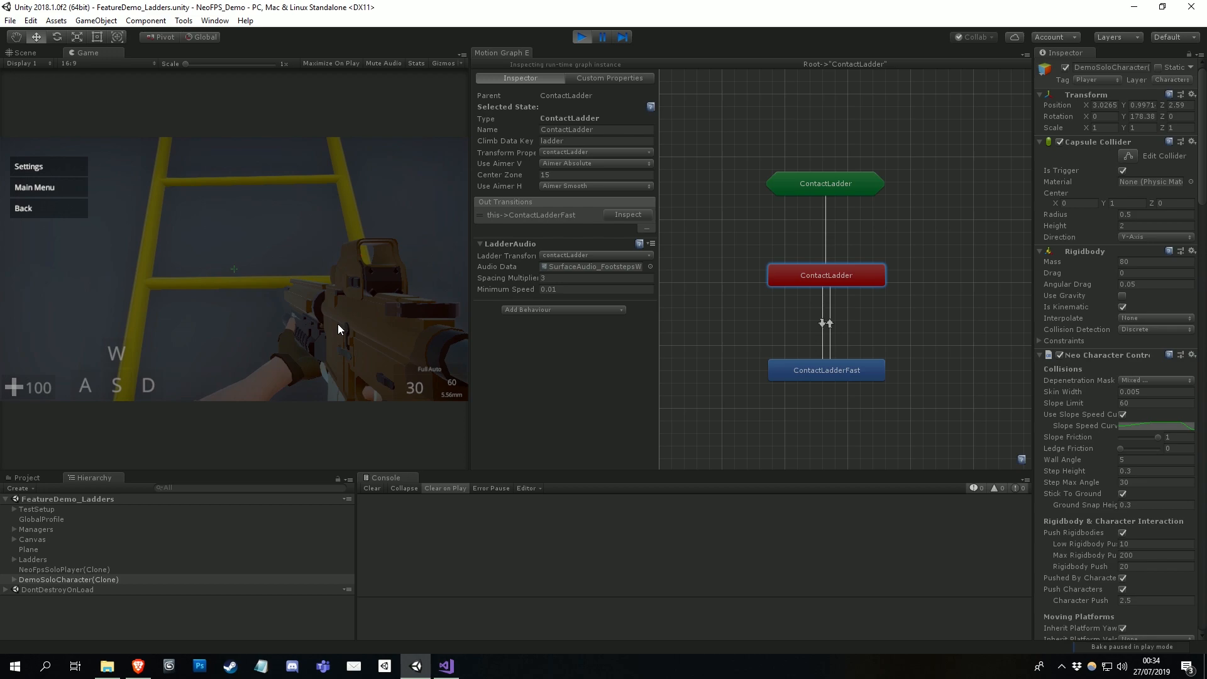
mouse_move(352, 359)
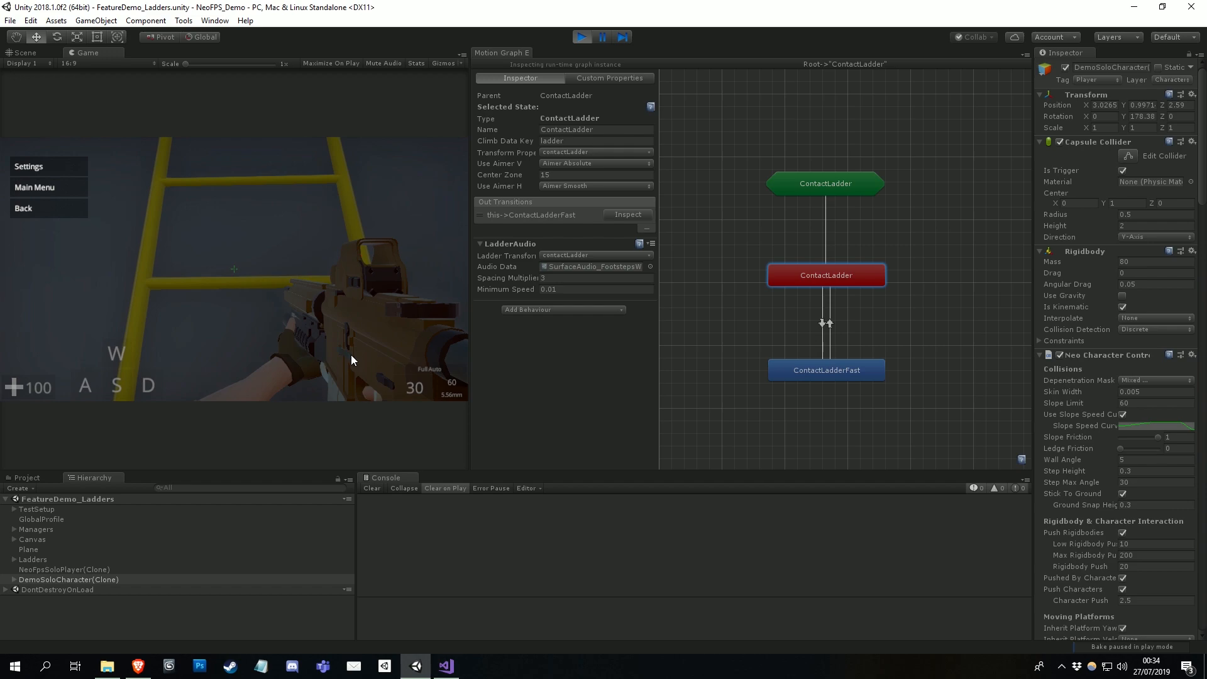
mouse_move(431, 251)
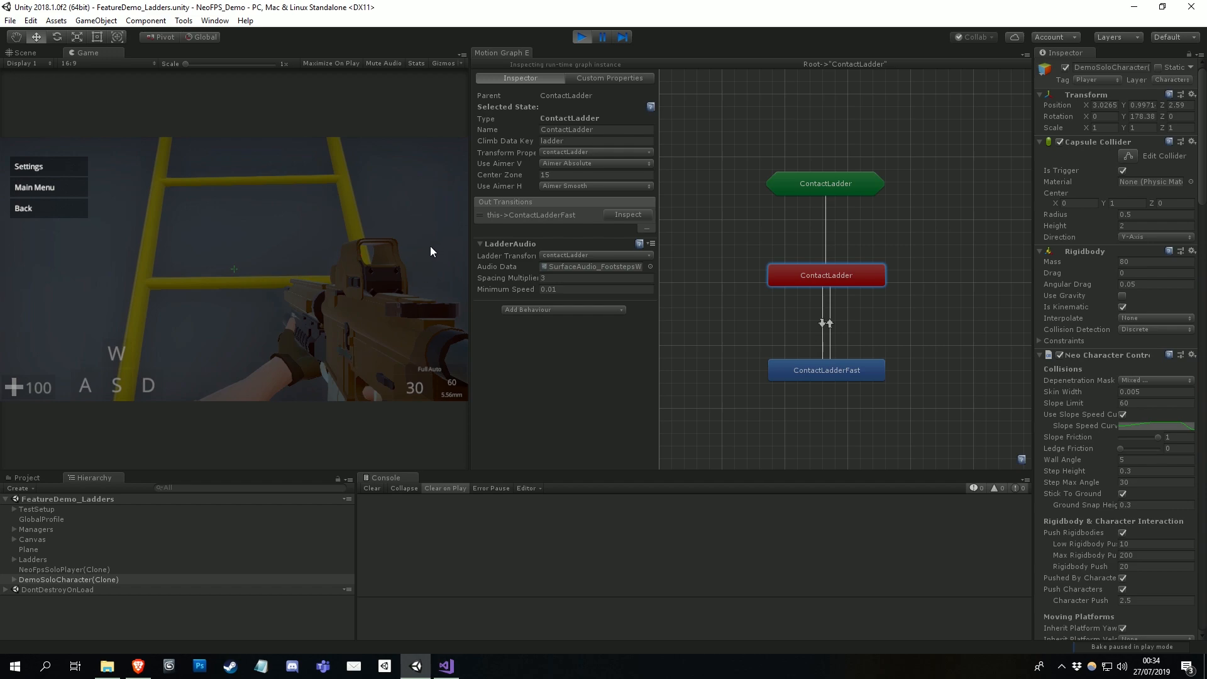
mouse_move(501, 190)
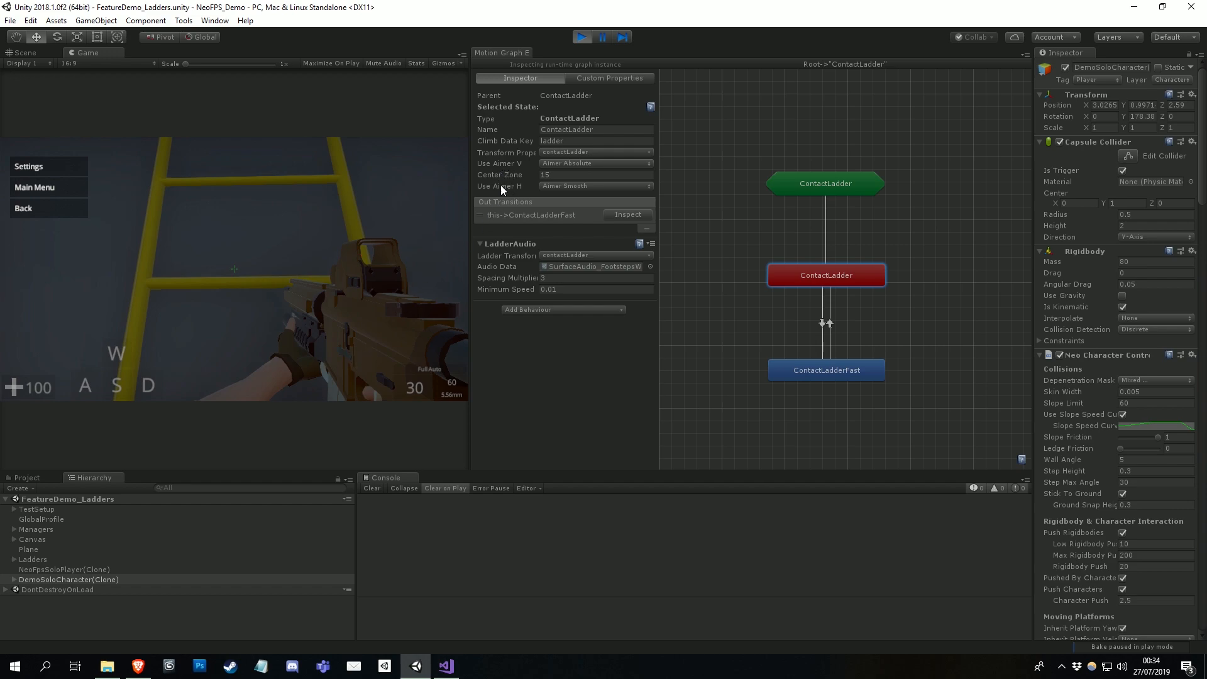
mouse_move(504, 170)
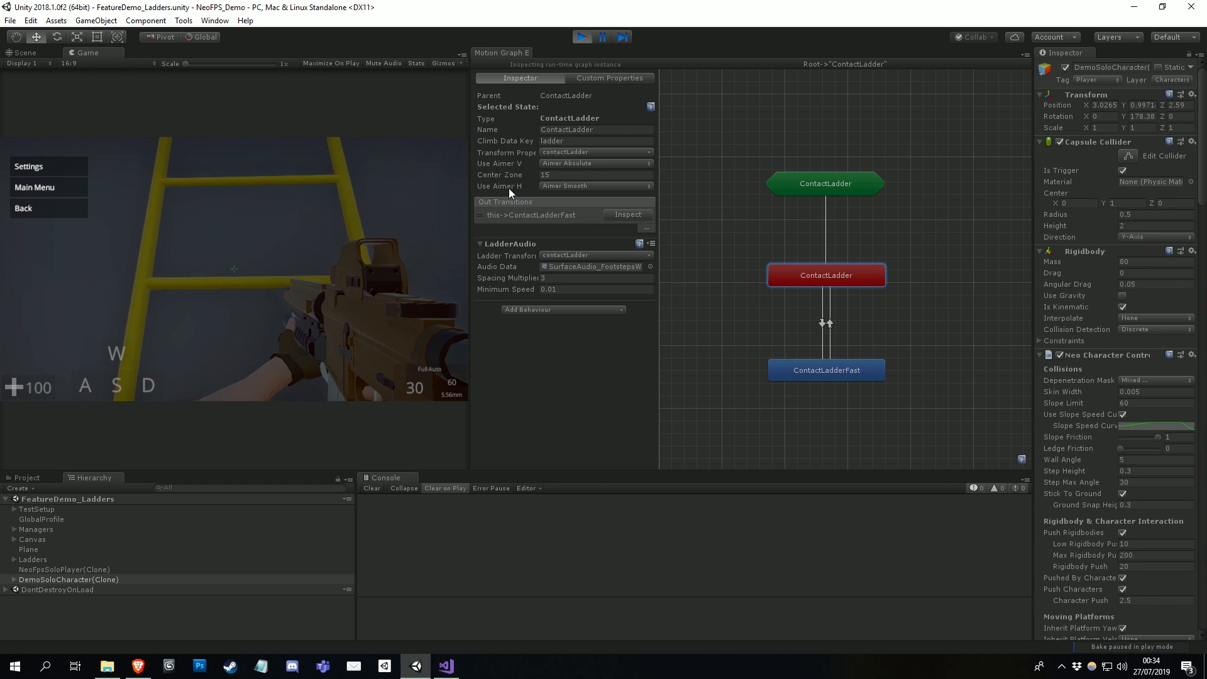
click(595, 164)
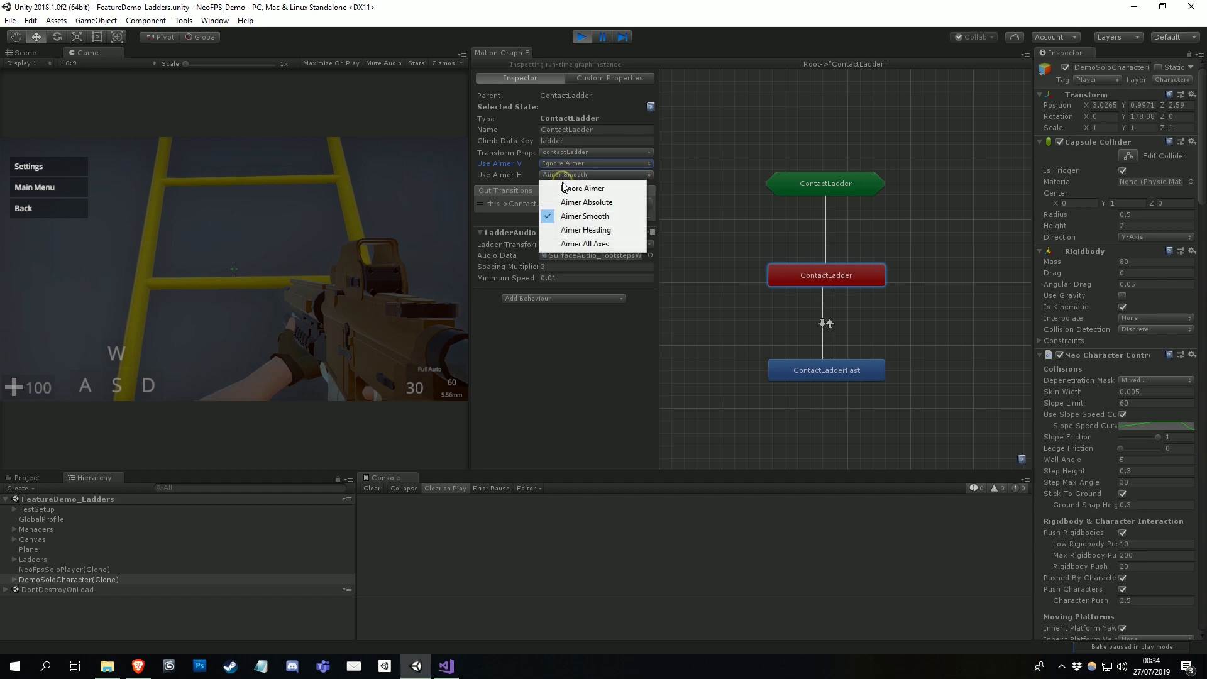
click(583, 187)
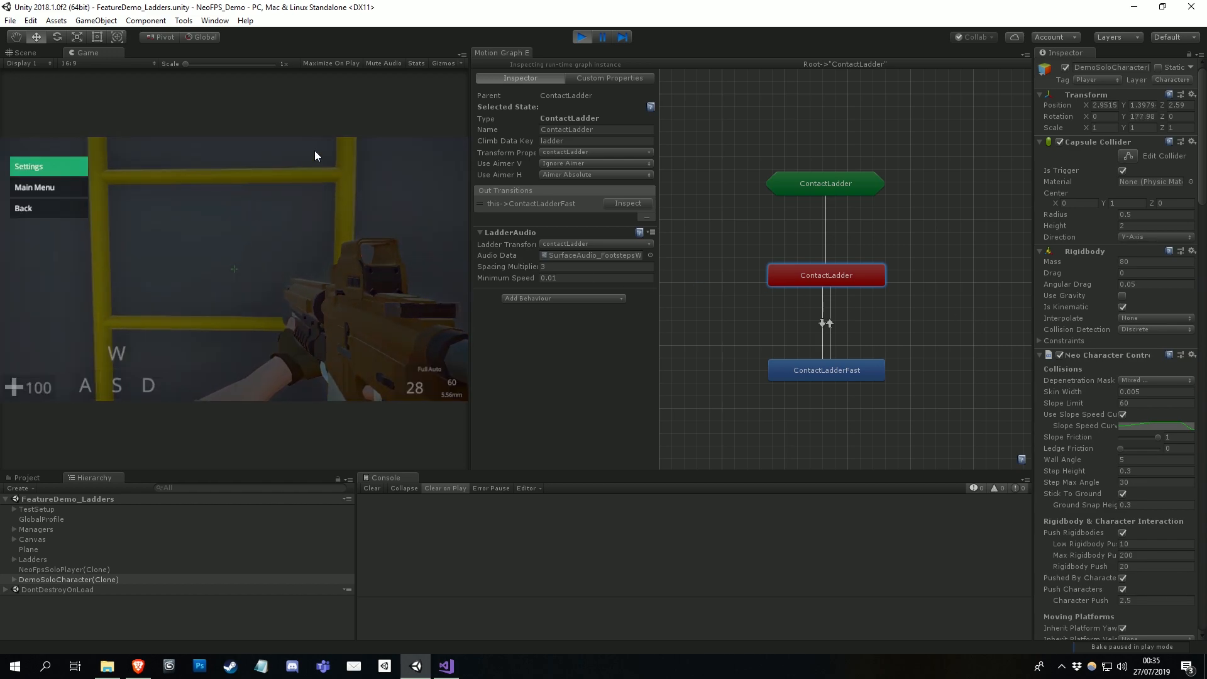
- Return to the running game and climb the ladder with W to test the aiming
click(596, 163)
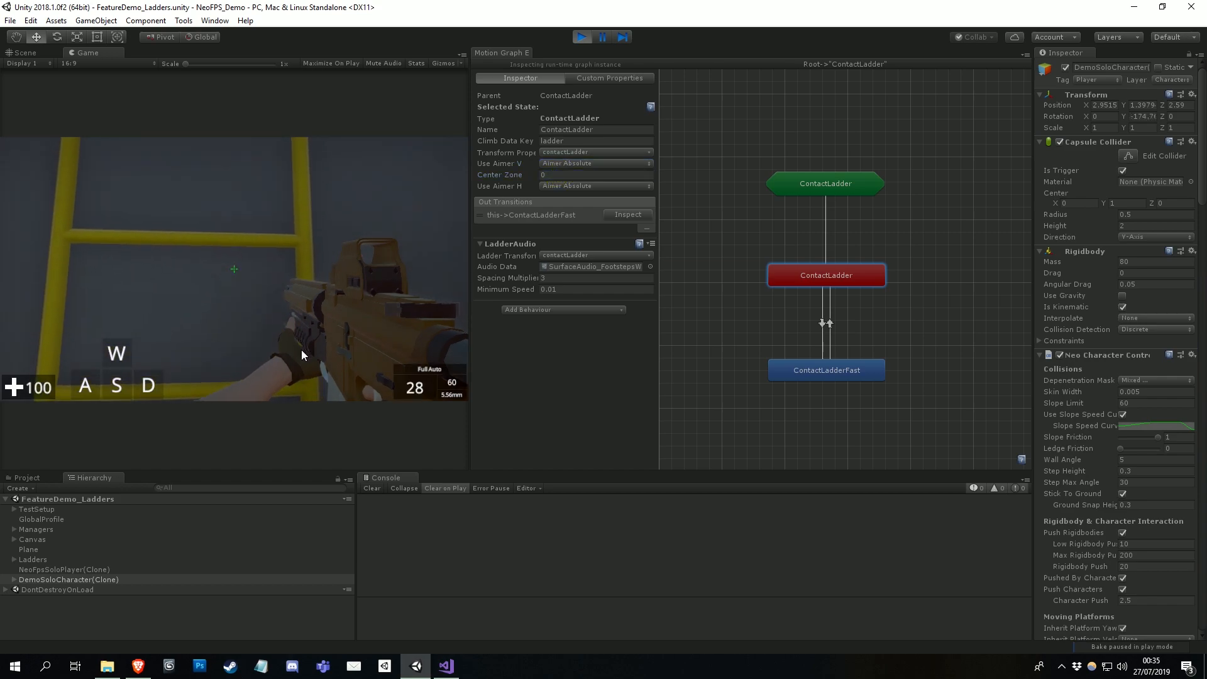
key(w)
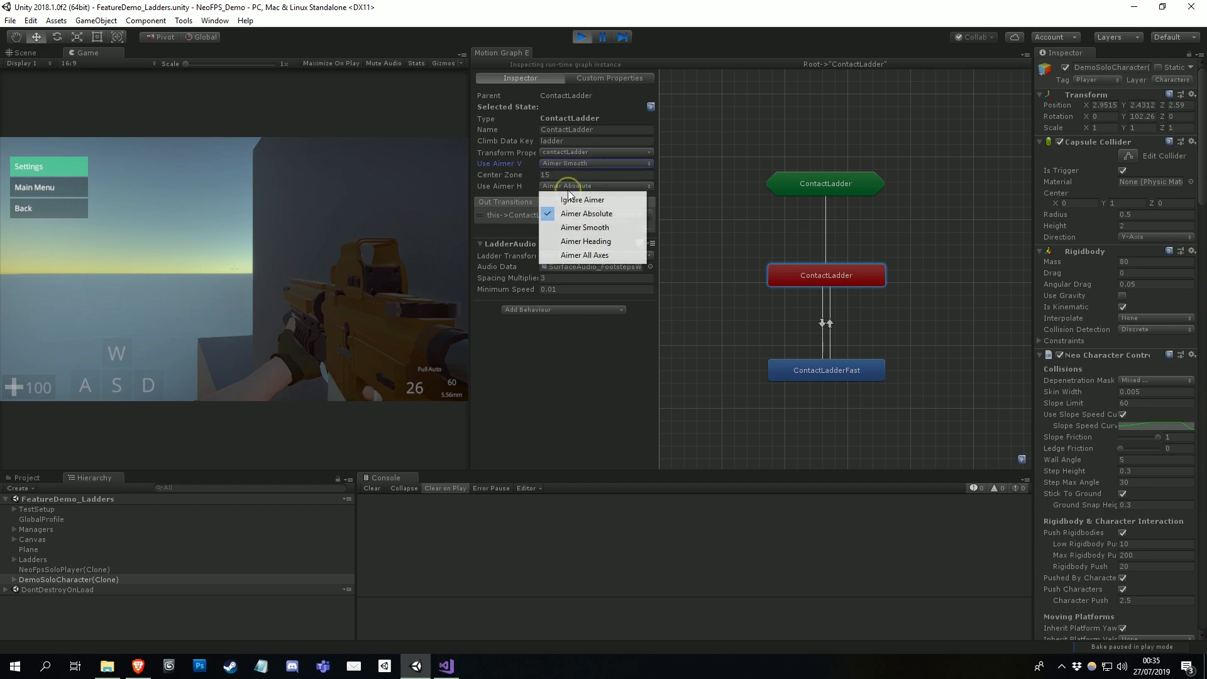
- Set horizontal aiming to Aimer Smooth and climb along the ladder to test the center zone
click(585, 227)
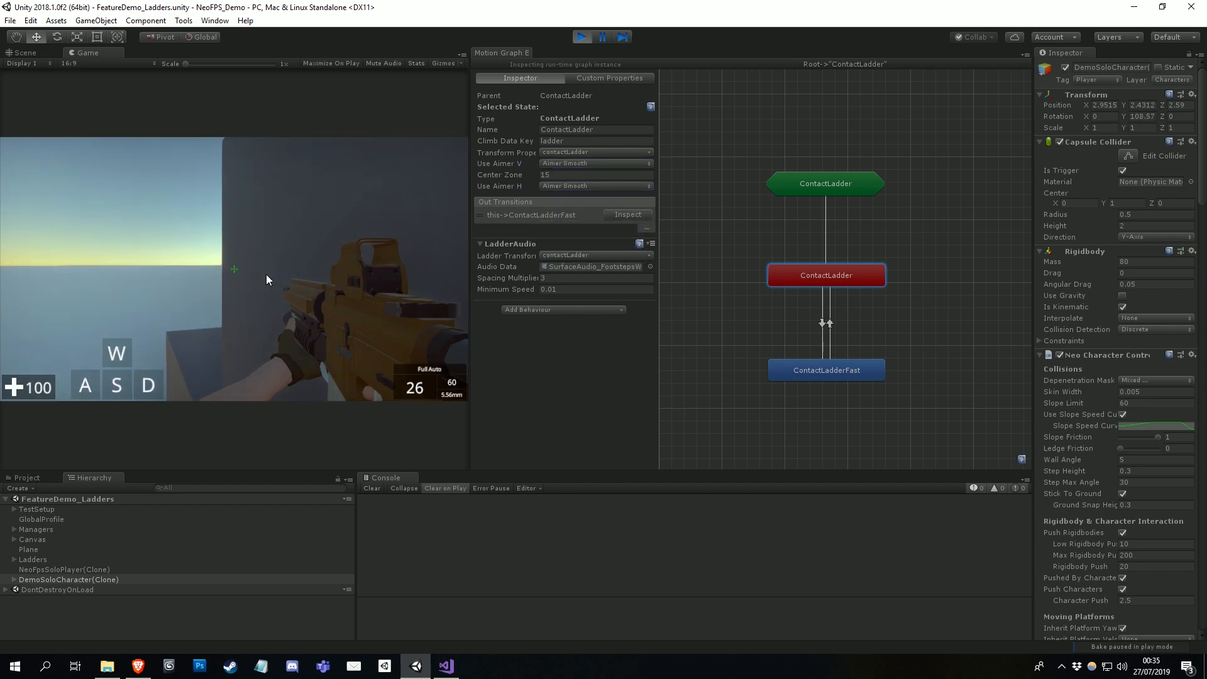
key(w)
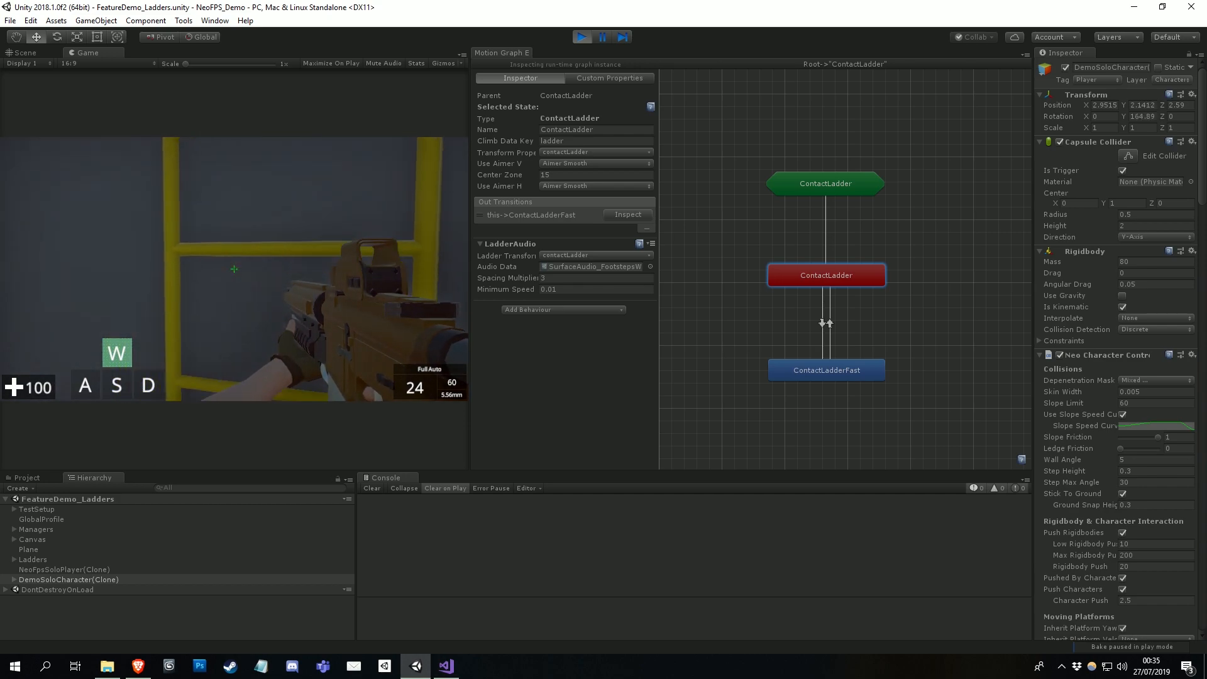
key(Escape)
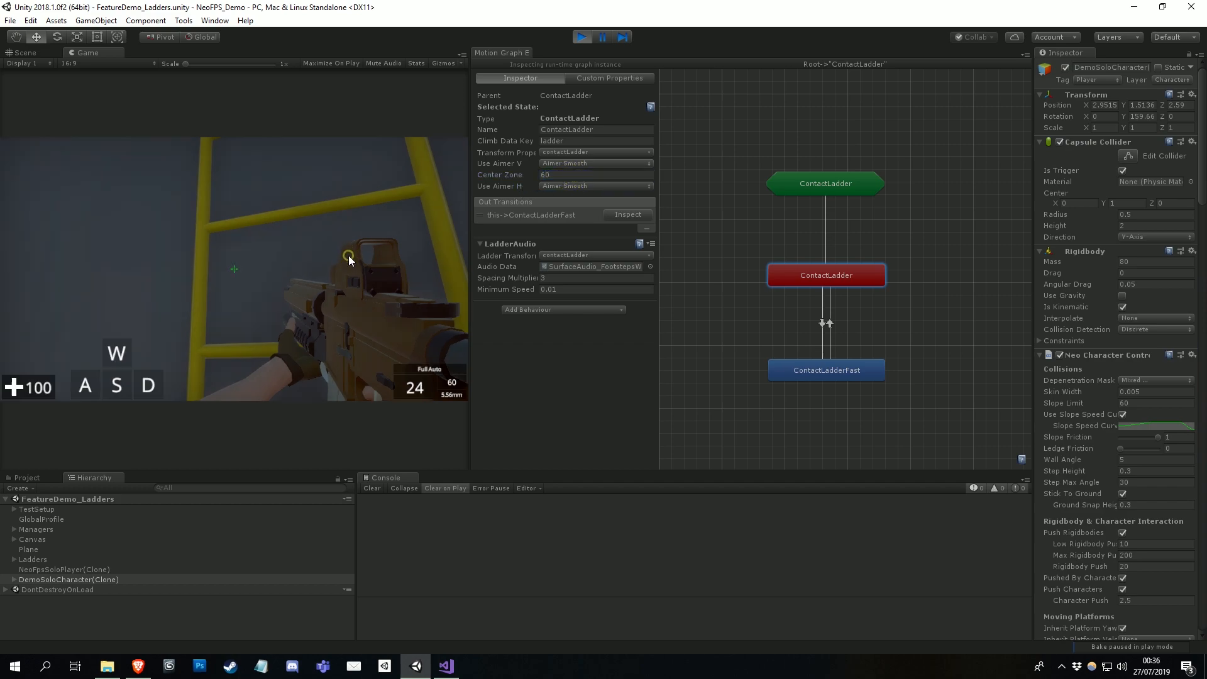
key(w)
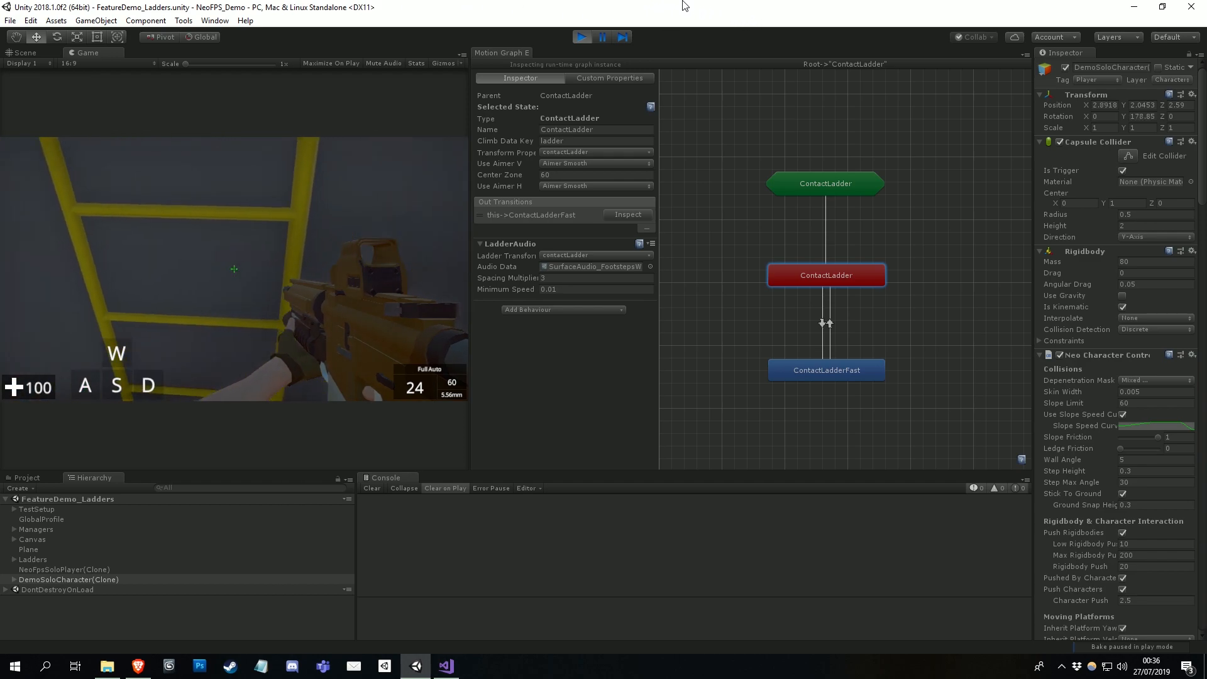
- Switch the vertical aimer to Aimer Heading, then to Aimer All Axes
click(595, 153)
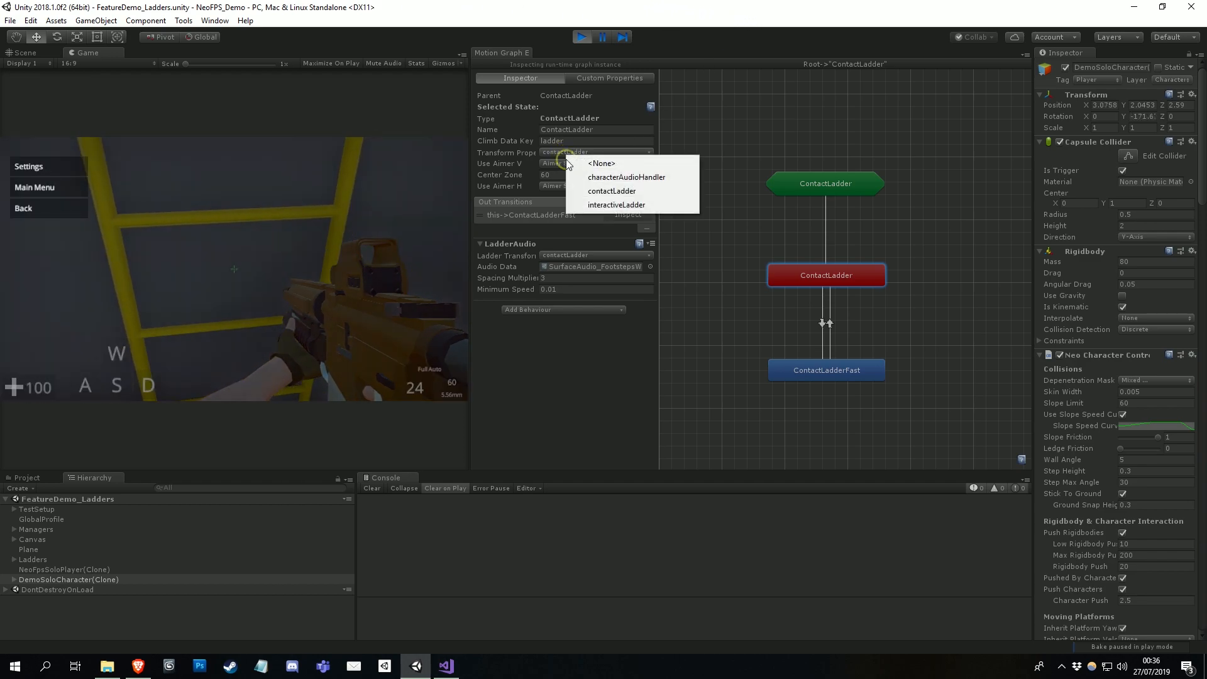
click(596, 164)
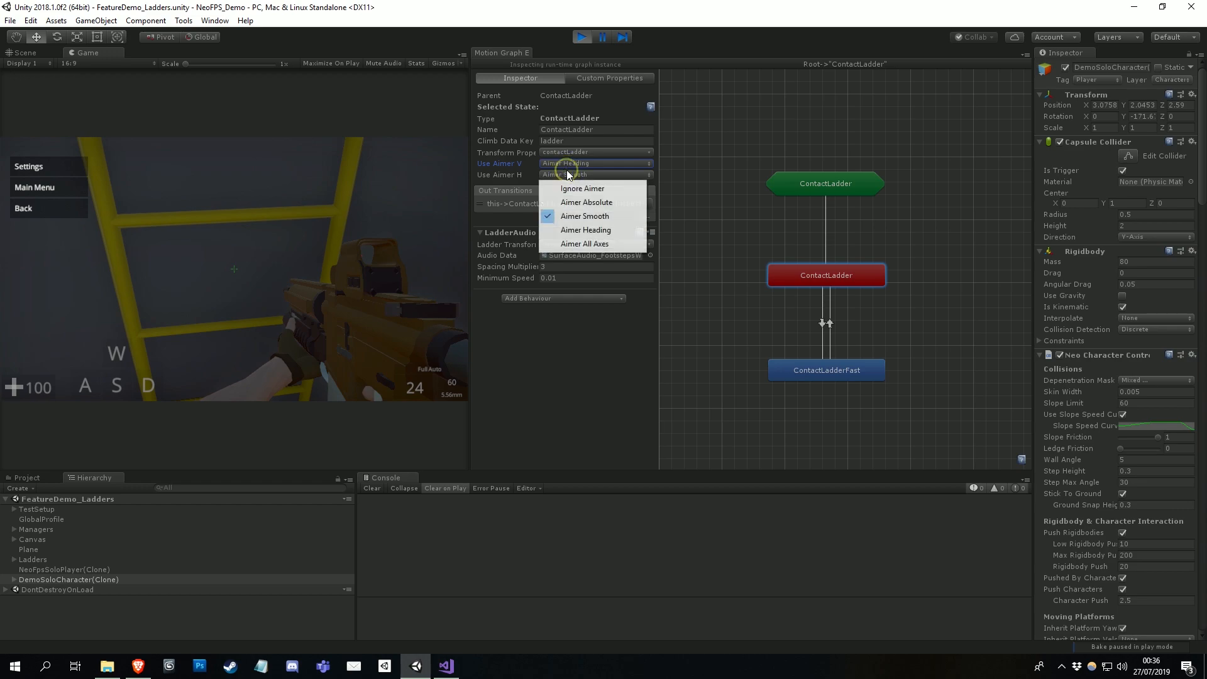
click(585, 229)
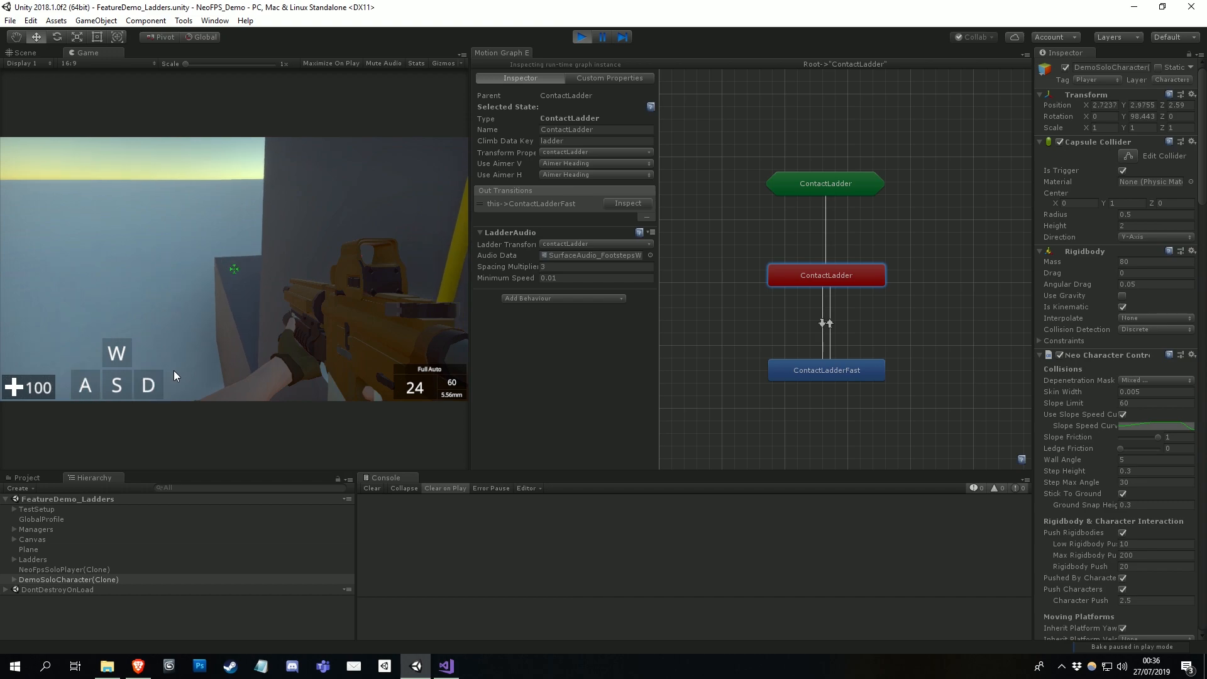
click(596, 162)
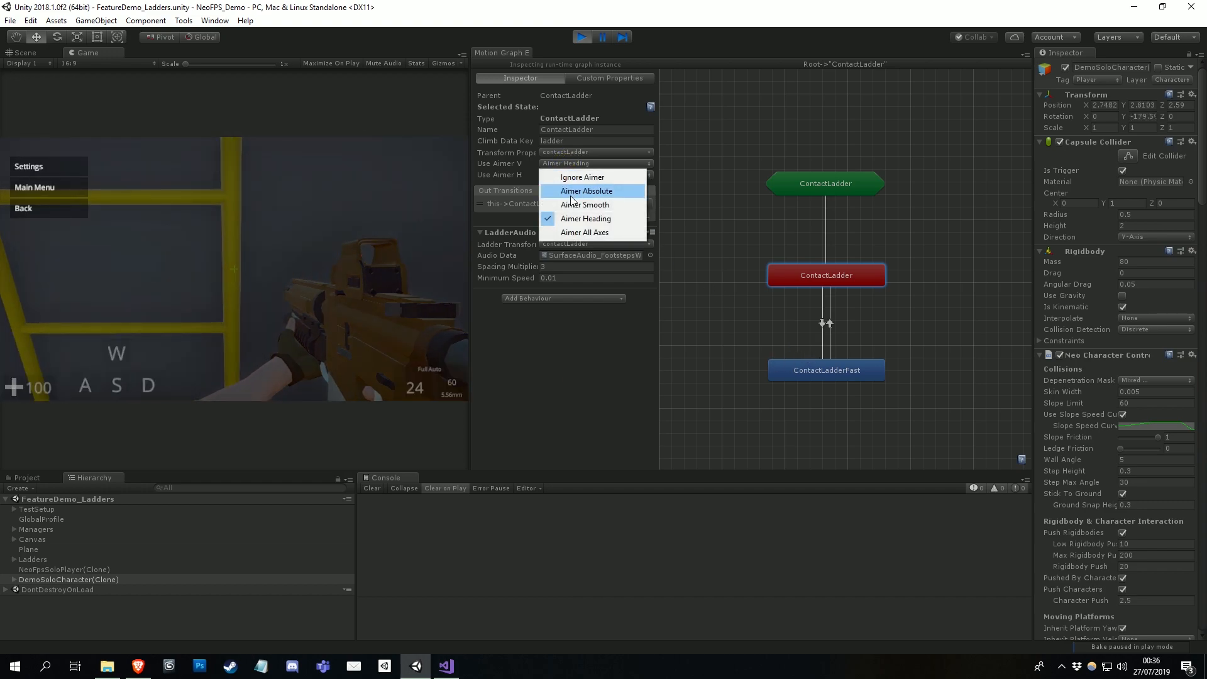
click(585, 231)
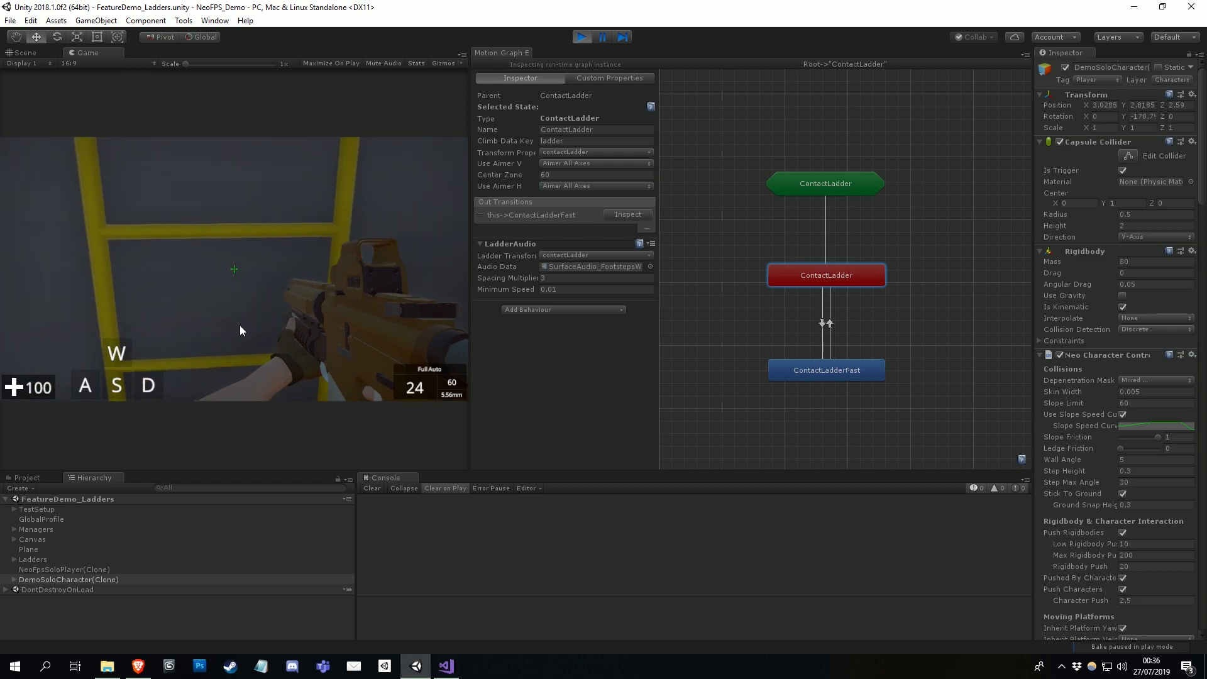
- Climb the ladder with all-axes aiming and step off back into Walk
key(w)
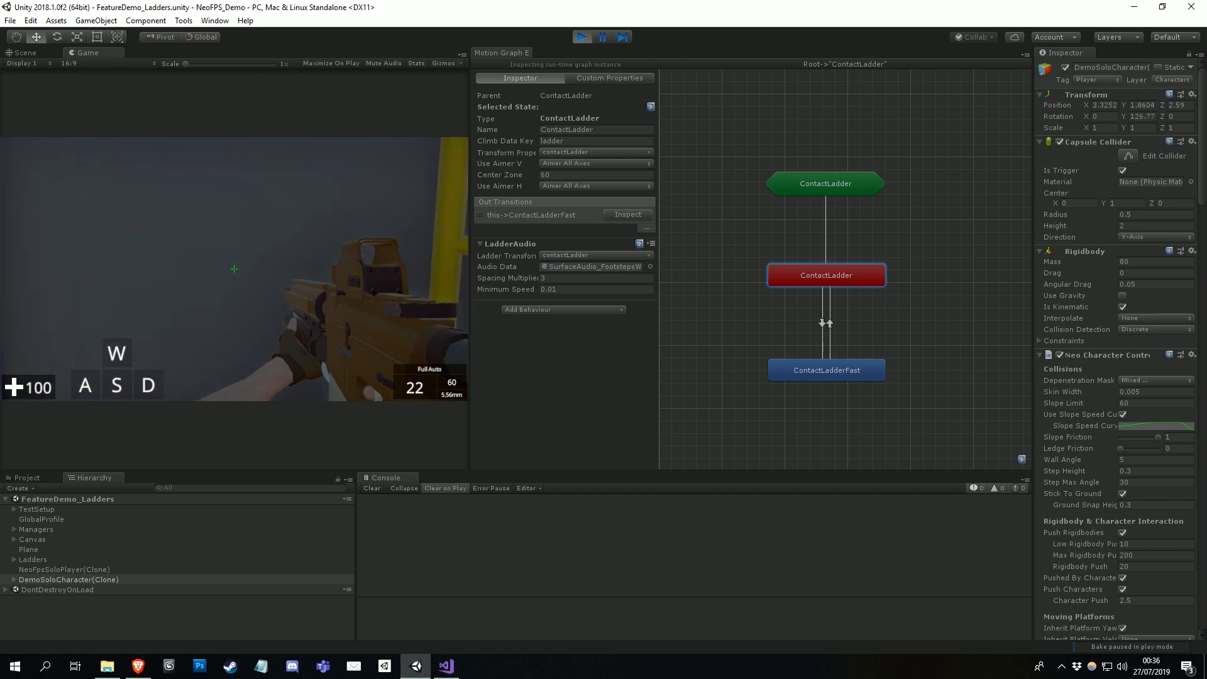
key(w)
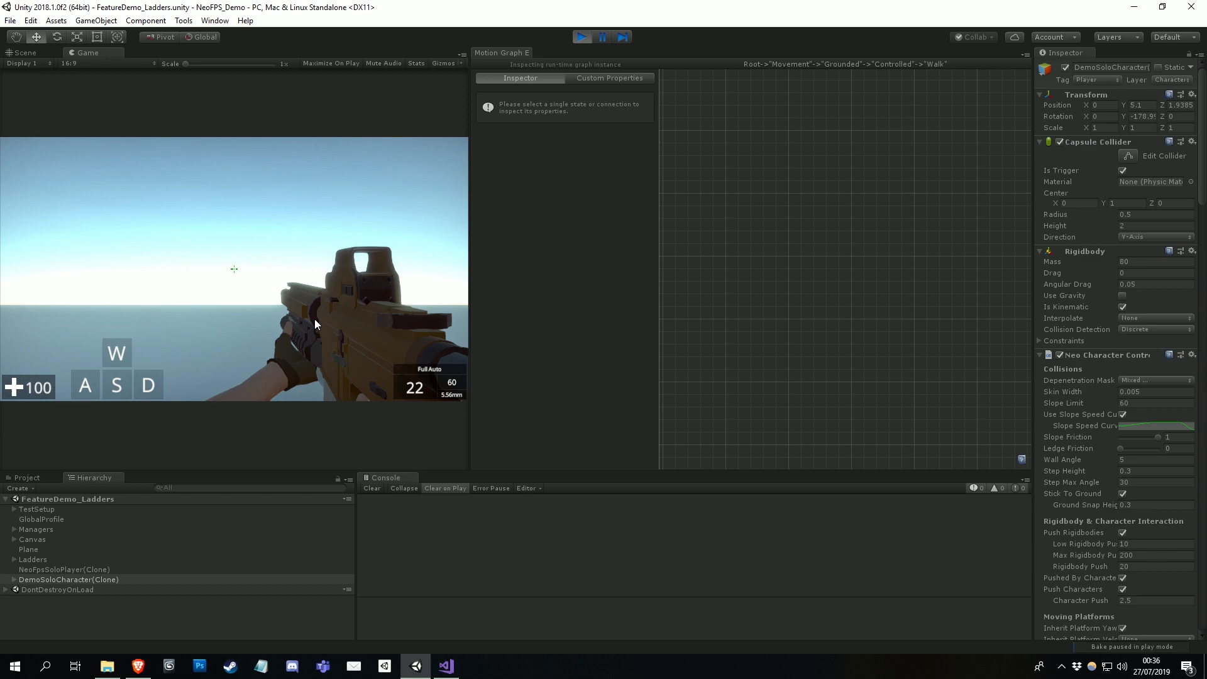
- Walk onto the interactive ladder and confirm the InteractiveLadder state's vertical aimer stays Aimer Up Down
key(w)
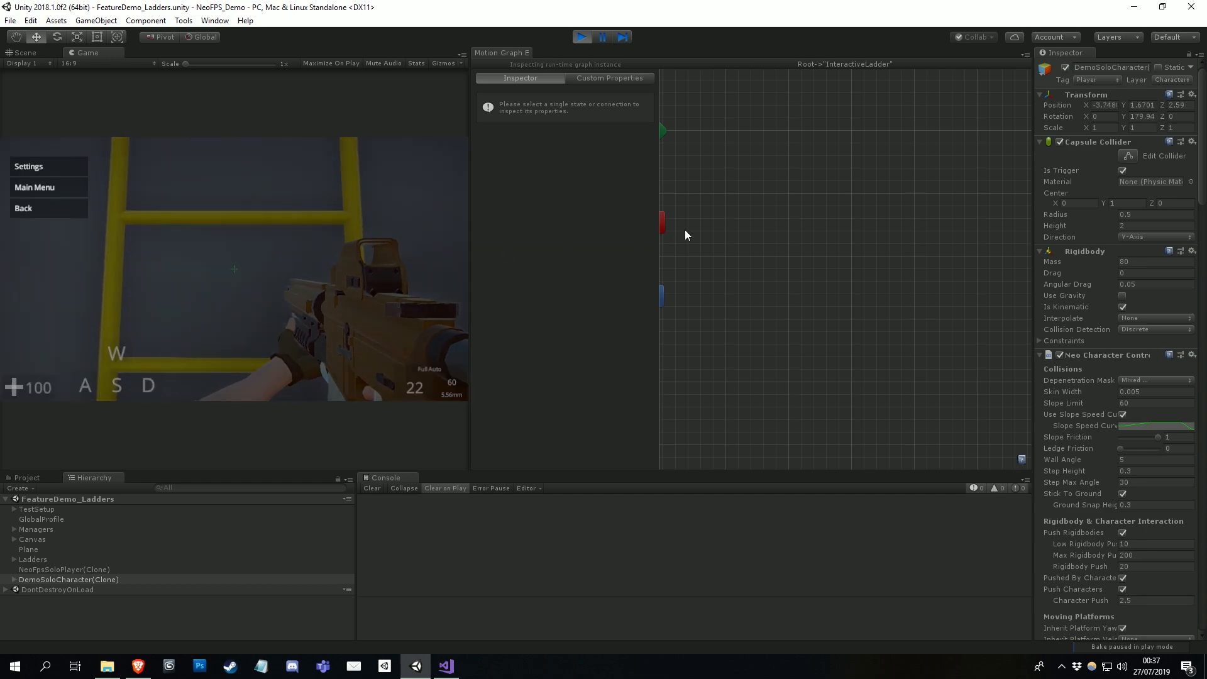
click(896, 231)
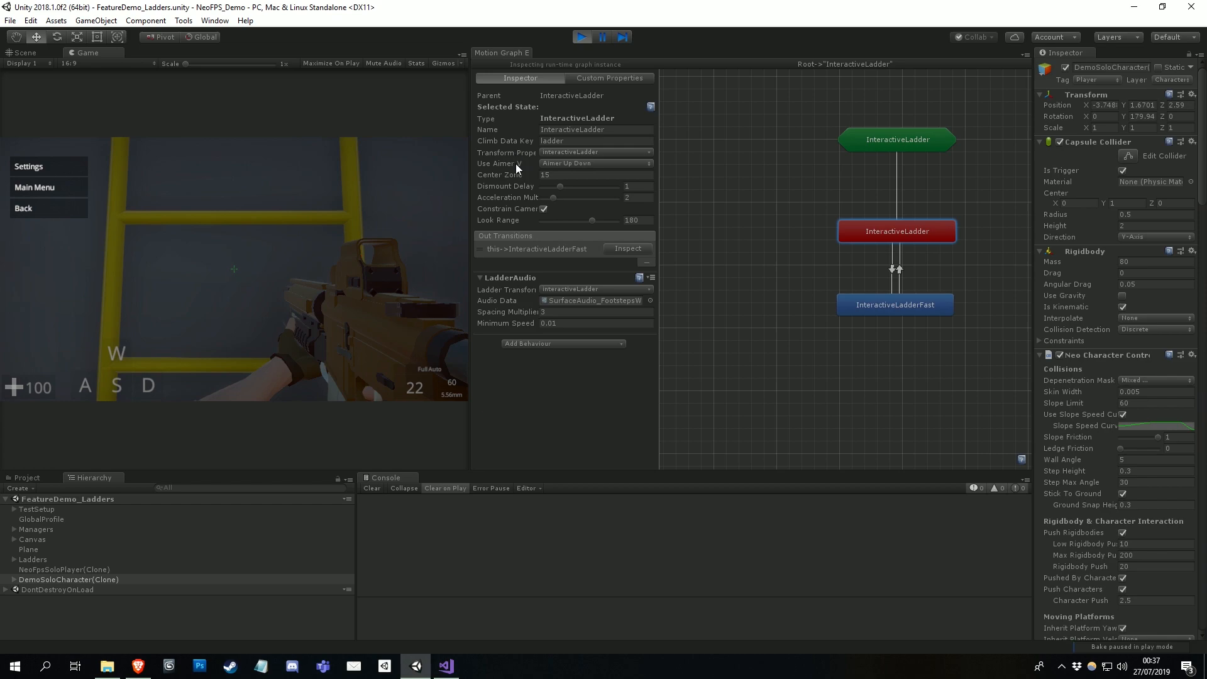
click(595, 163)
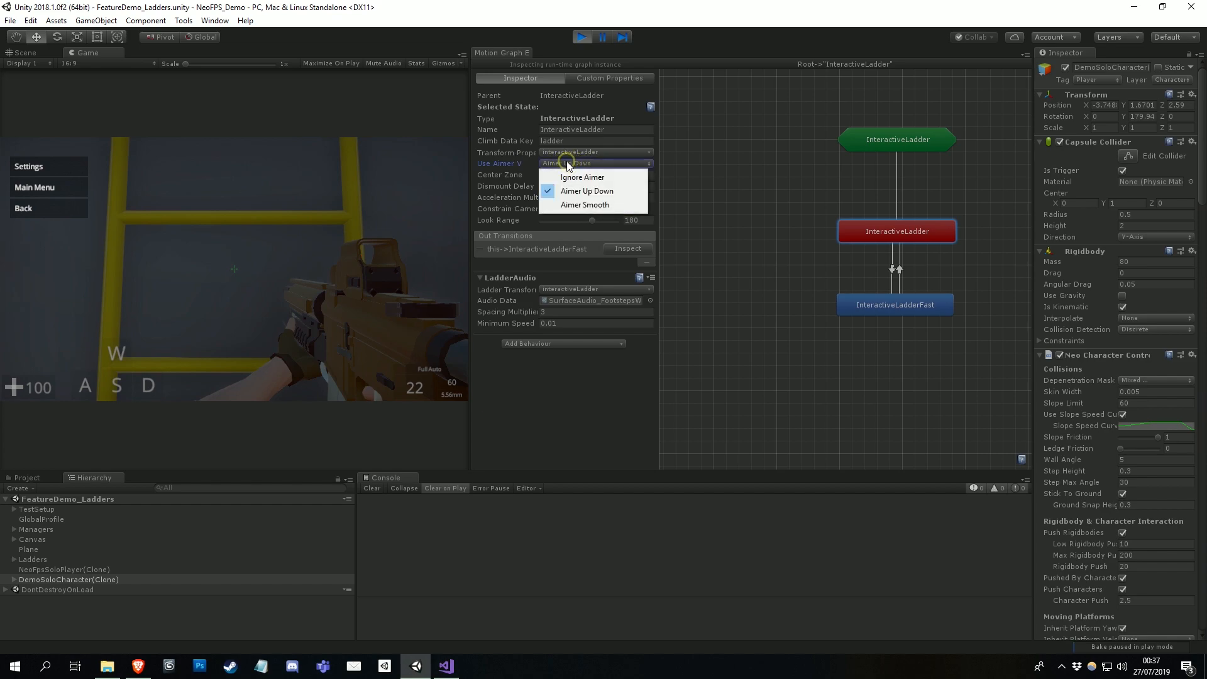
click(587, 190)
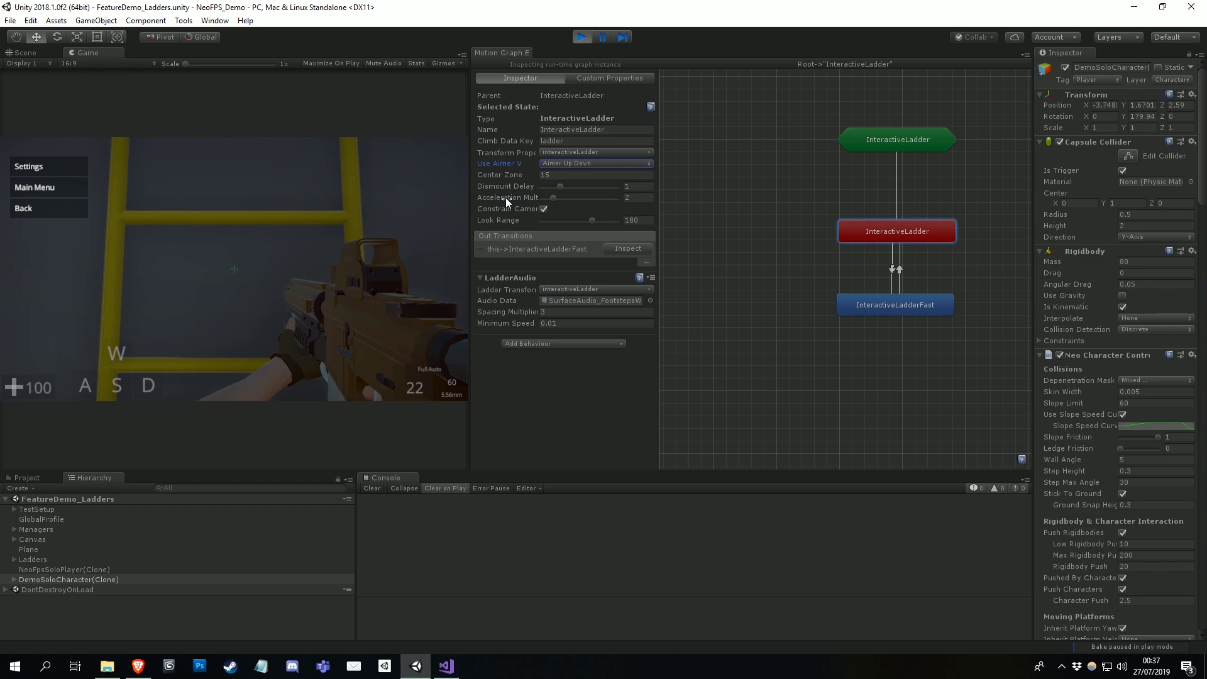
mouse_move(520, 201)
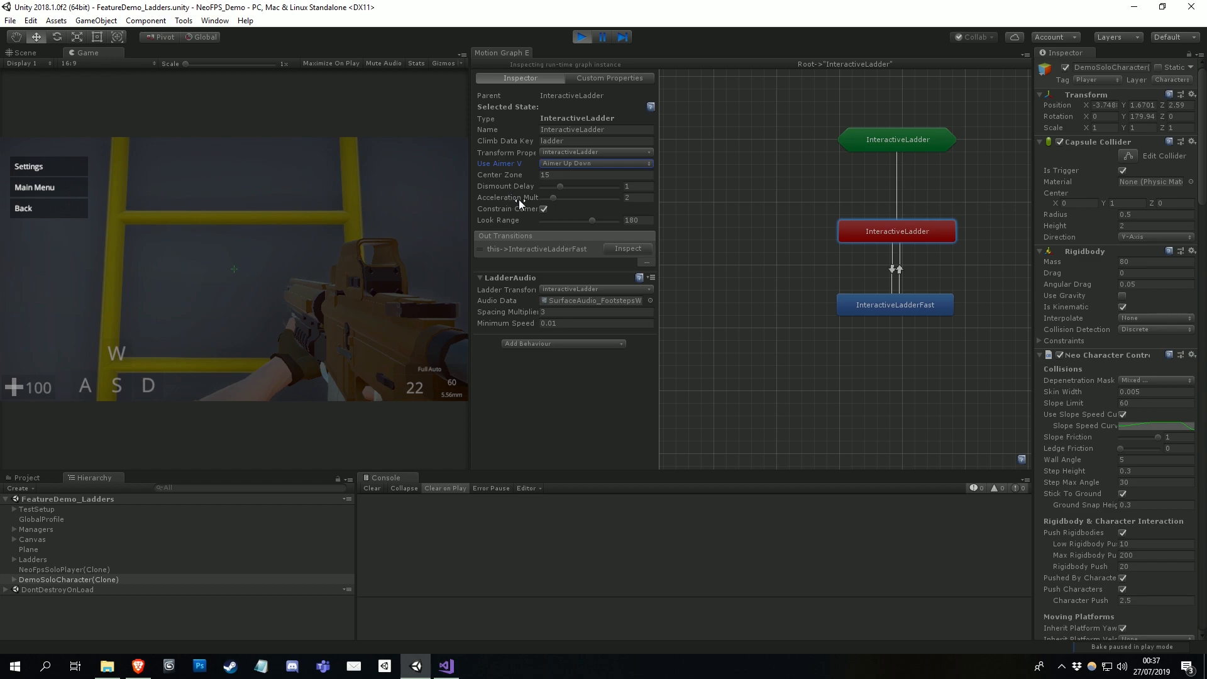
mouse_move(506, 204)
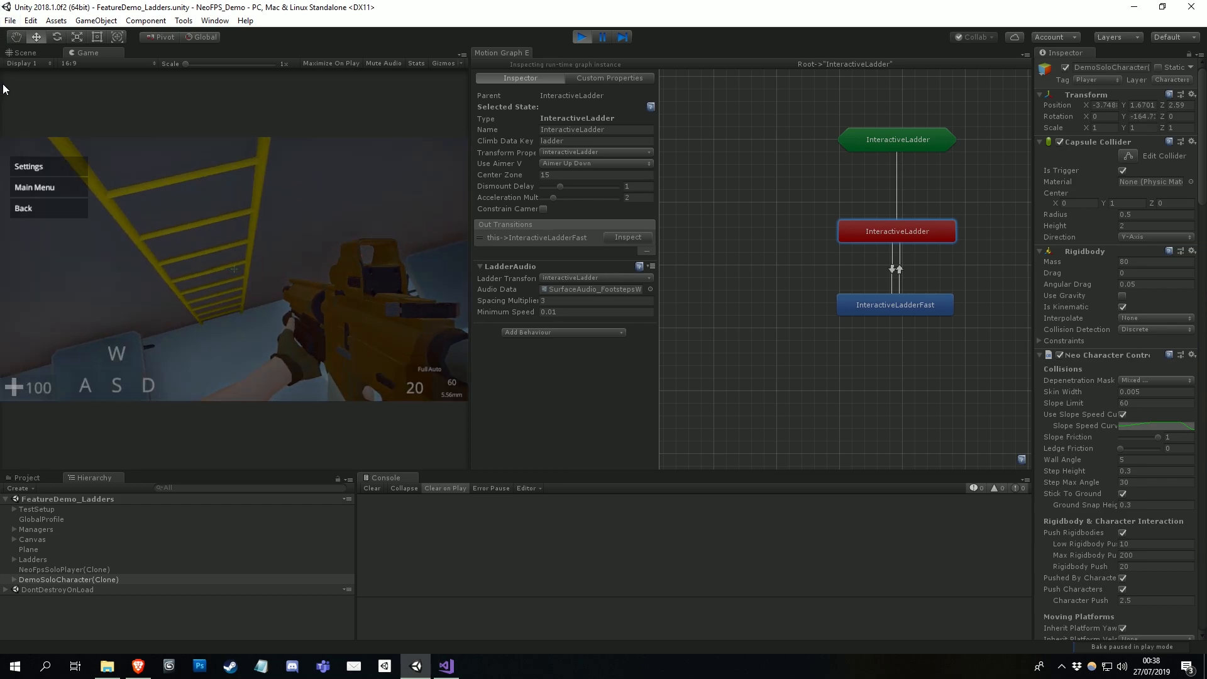
- Re-enable Constrain Camera and select the Look Range value (180) to replace it with 0
click(545, 208)
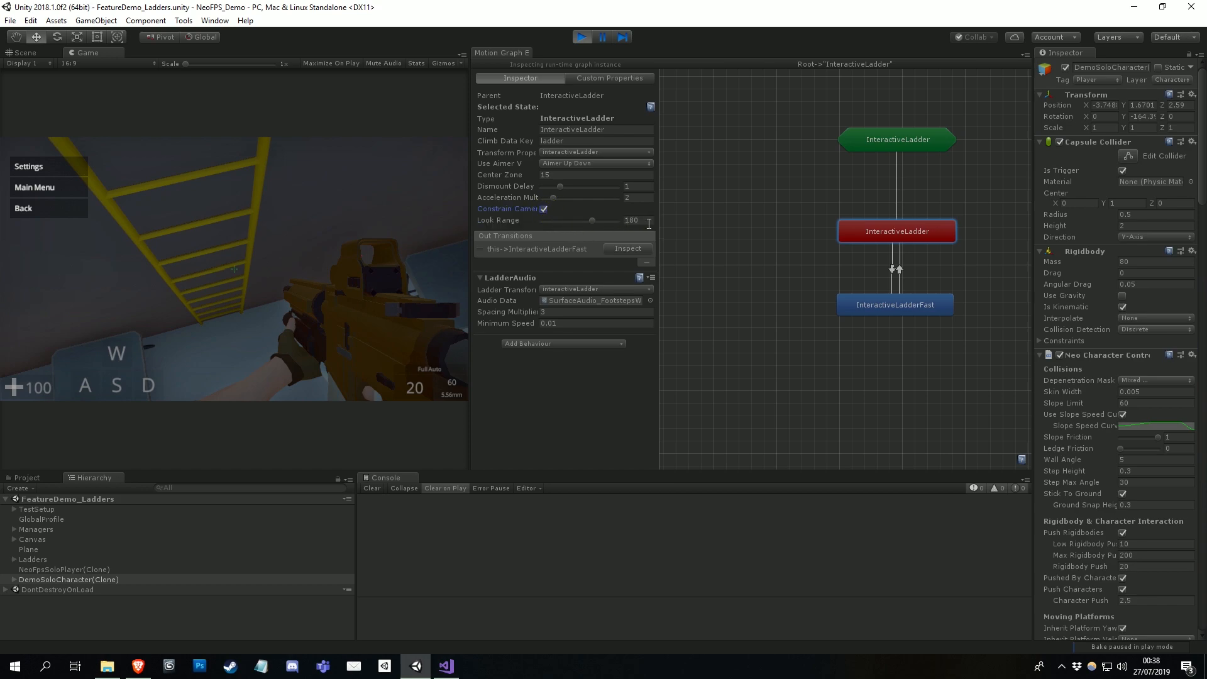
triple_click(631, 220)
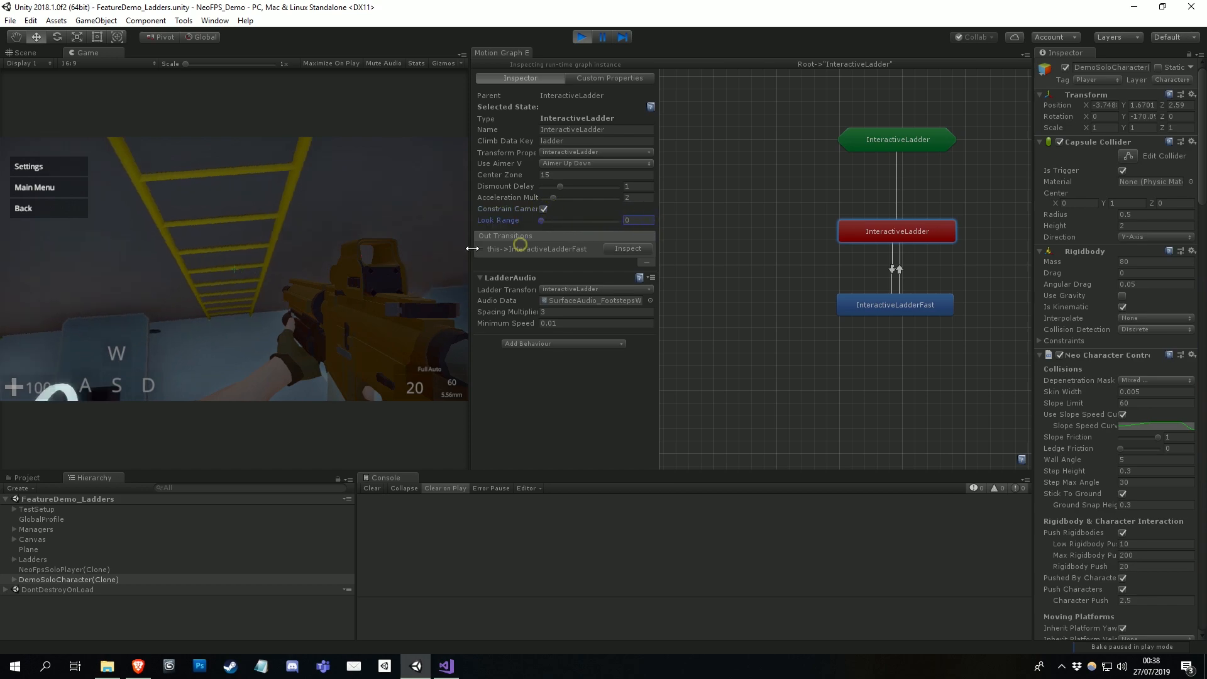